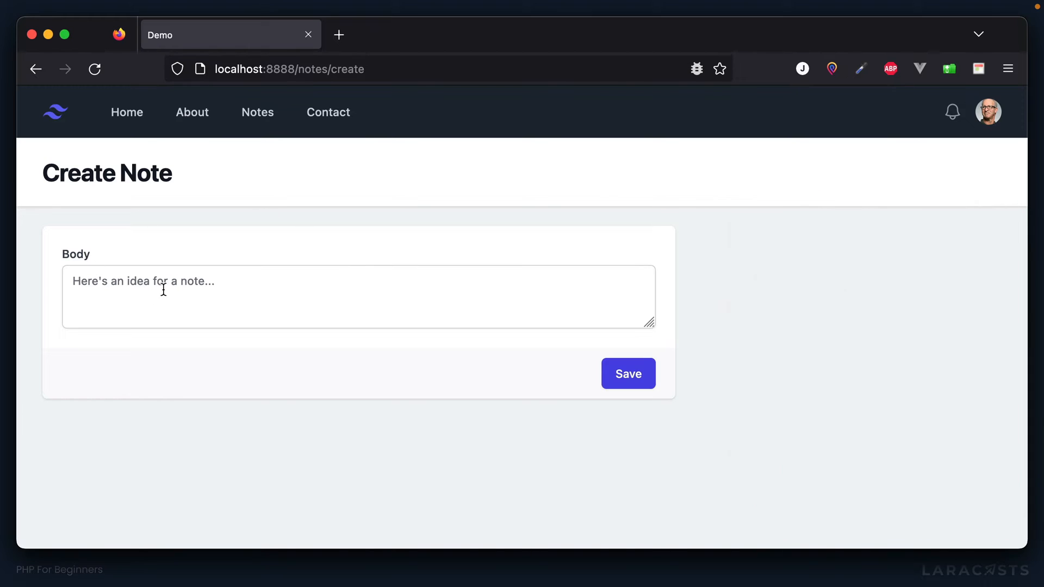
mouse_move(373, 360)
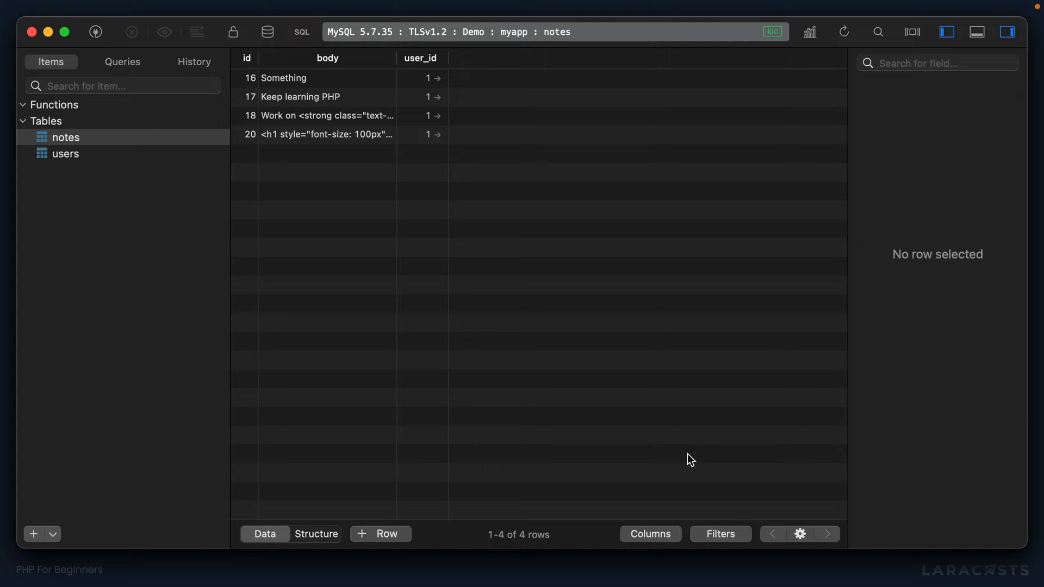
- Check the four stored notes in TablePlus, then return to note-create.php in PhpStorm
left_click(379, 534)
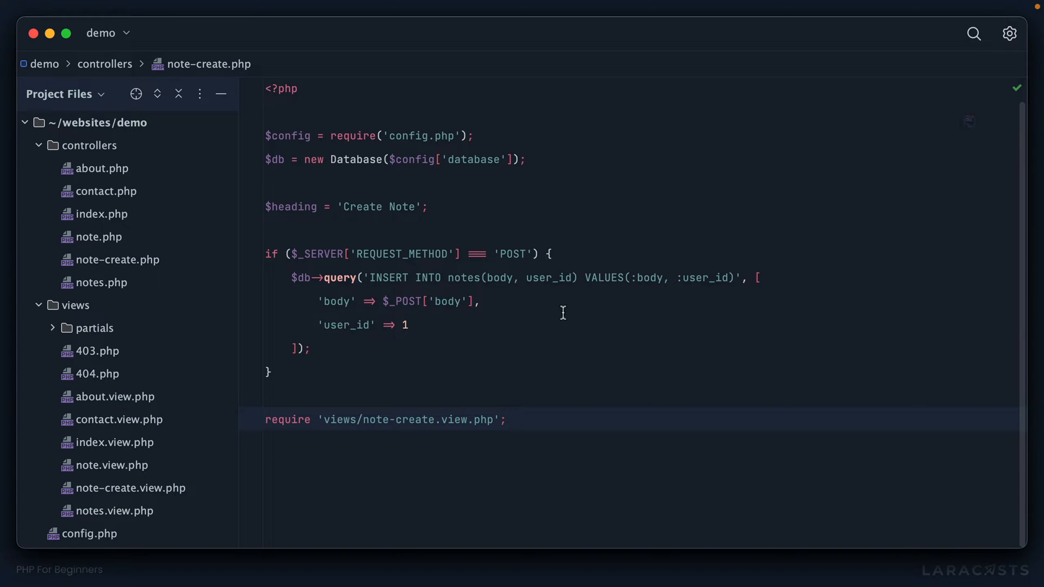
mouse_move(426, 419)
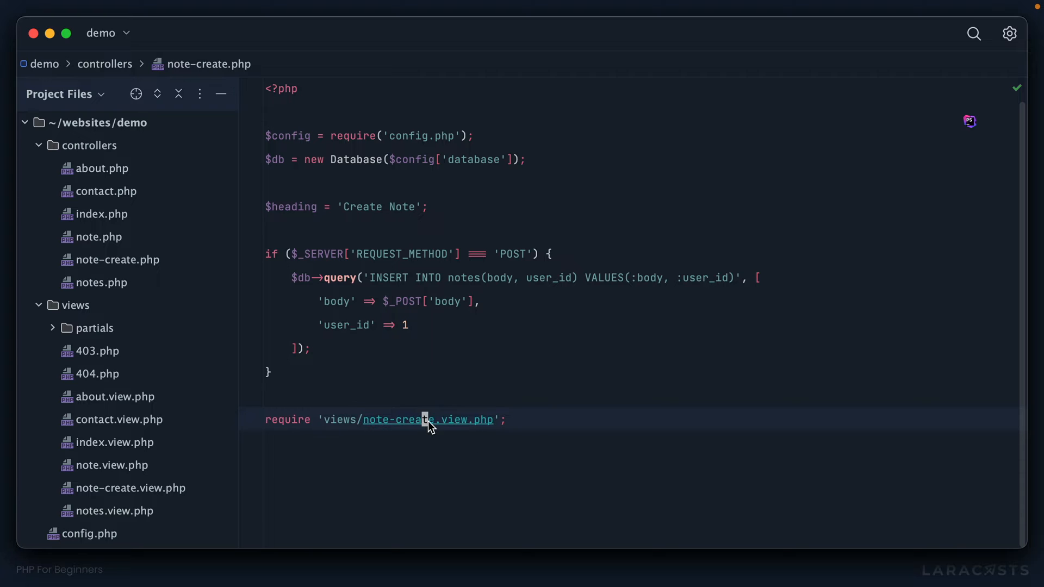
- Open note-create.view.php and add the required attribute to the body textarea
left_click(428, 419)
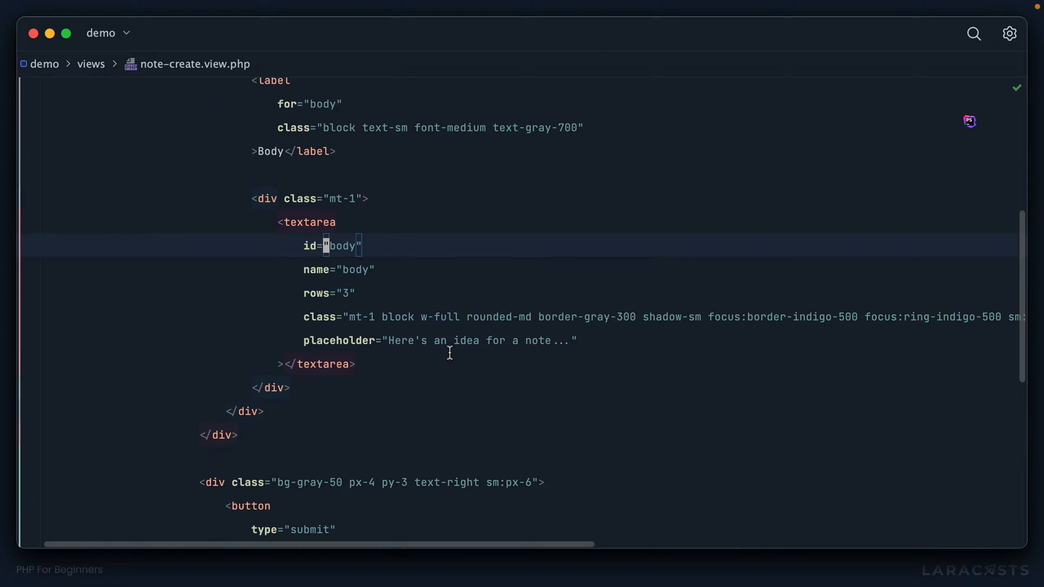
type("require")
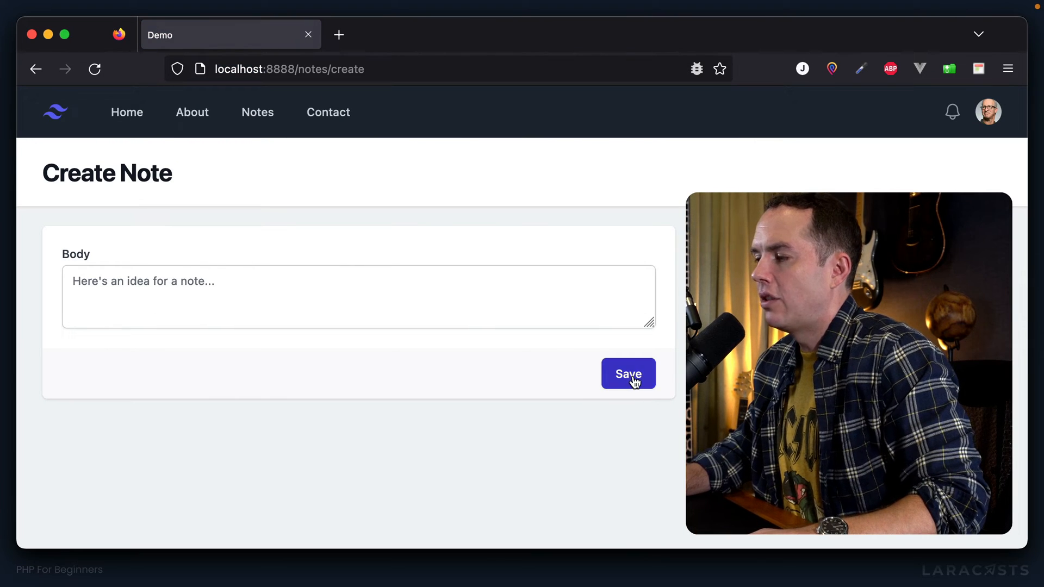
- Submit the empty Create Note form and see the browser's fill-out-this-field warning
left_click(627, 373)
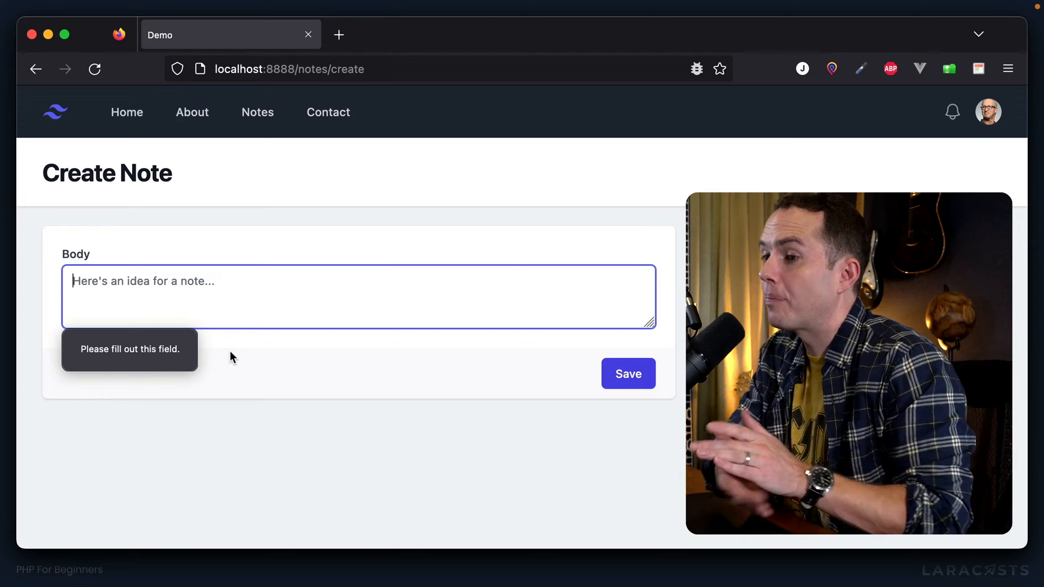
mouse_move(557, 380)
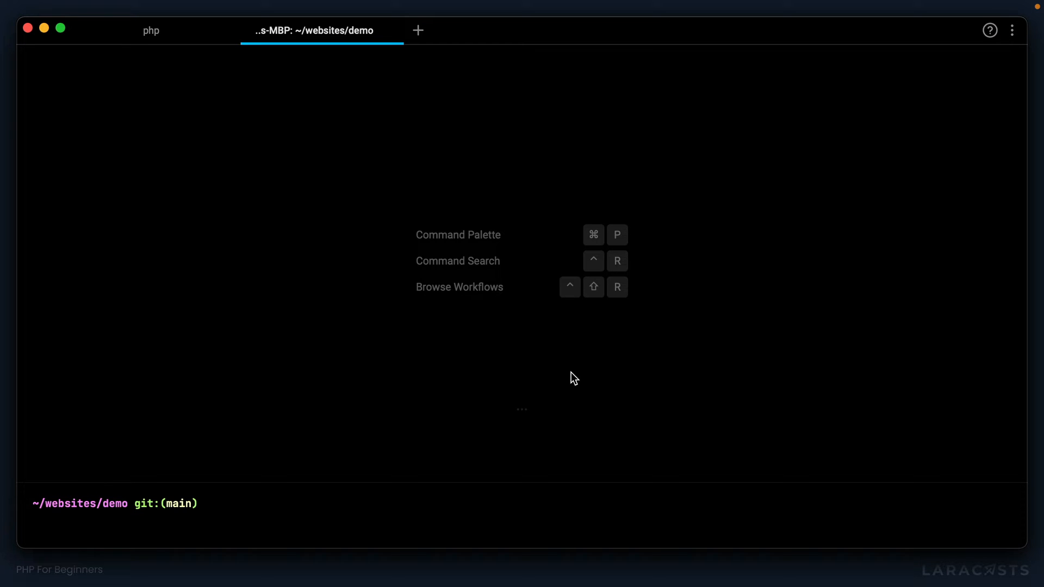
type("curl -X")
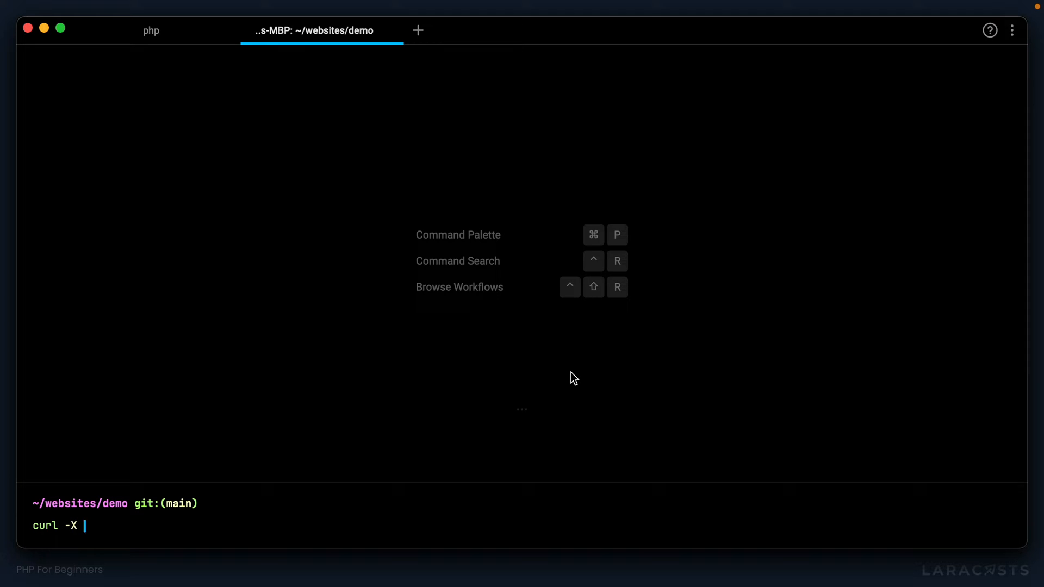
type("POST")
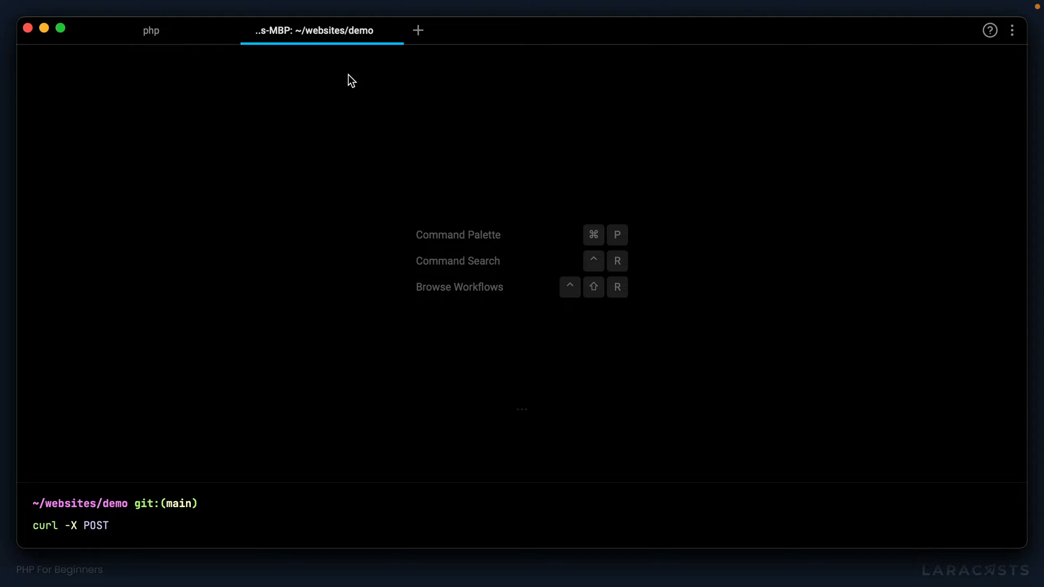
left_click(150, 30)
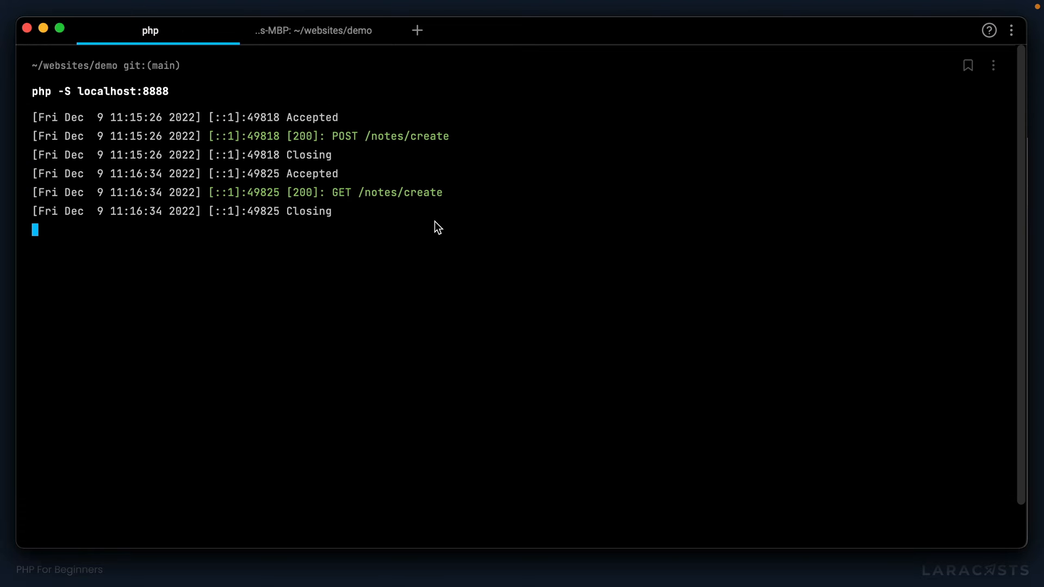
double_click(120, 92)
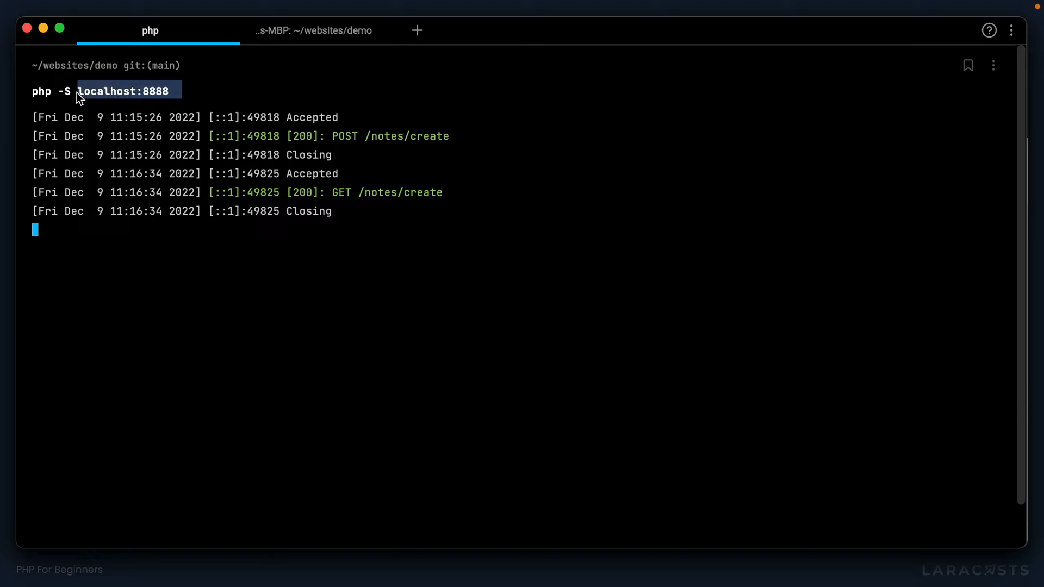
left_click(313, 30)
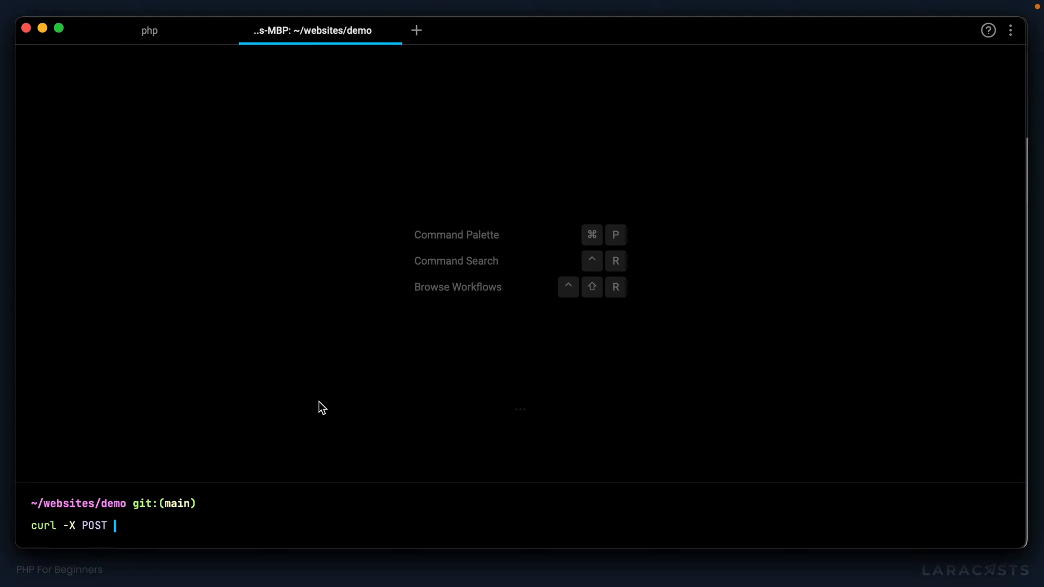
type("http://localhost:8888")
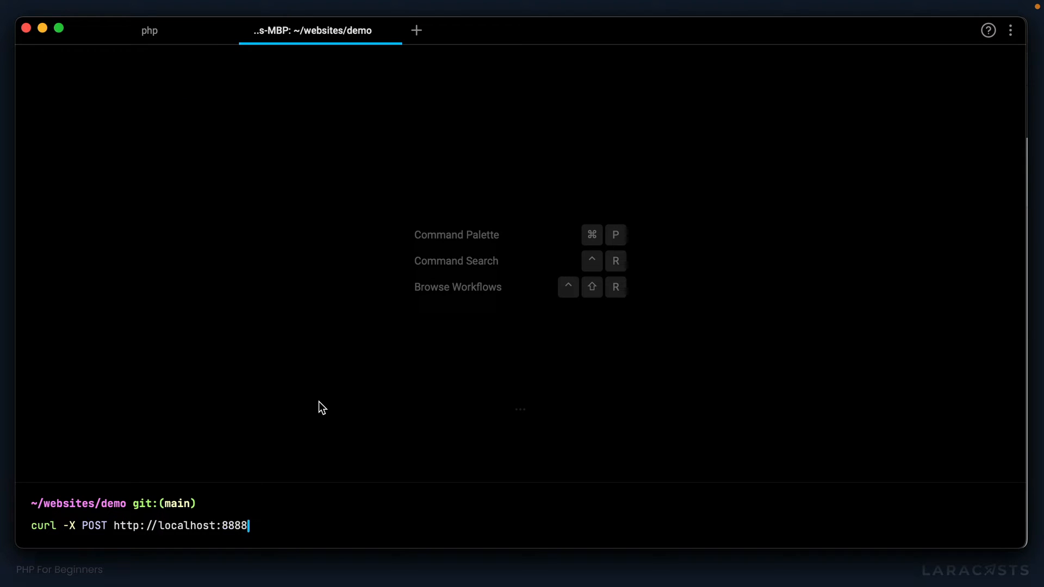
type("/notes/c")
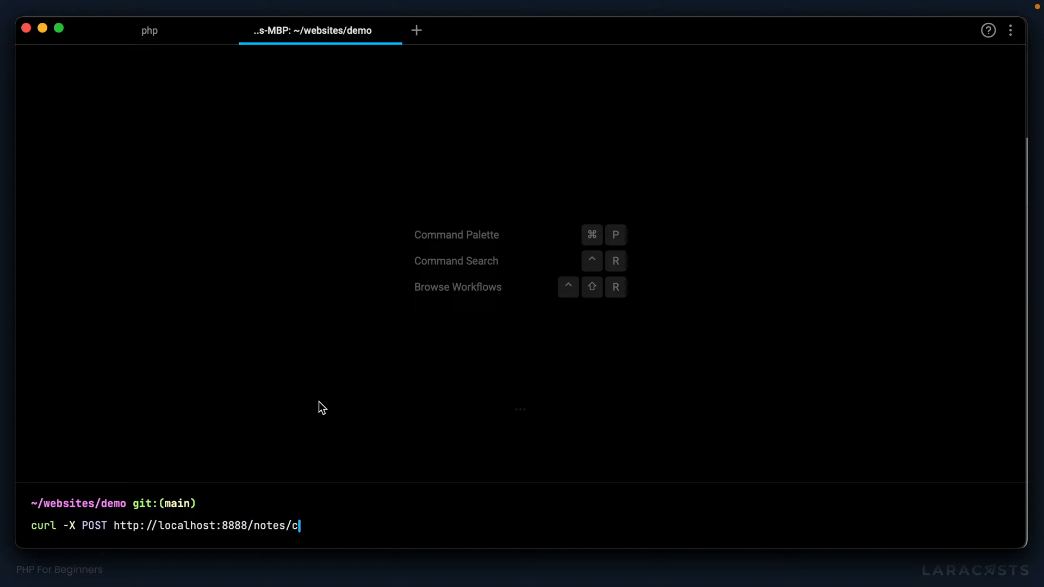
type("reate")
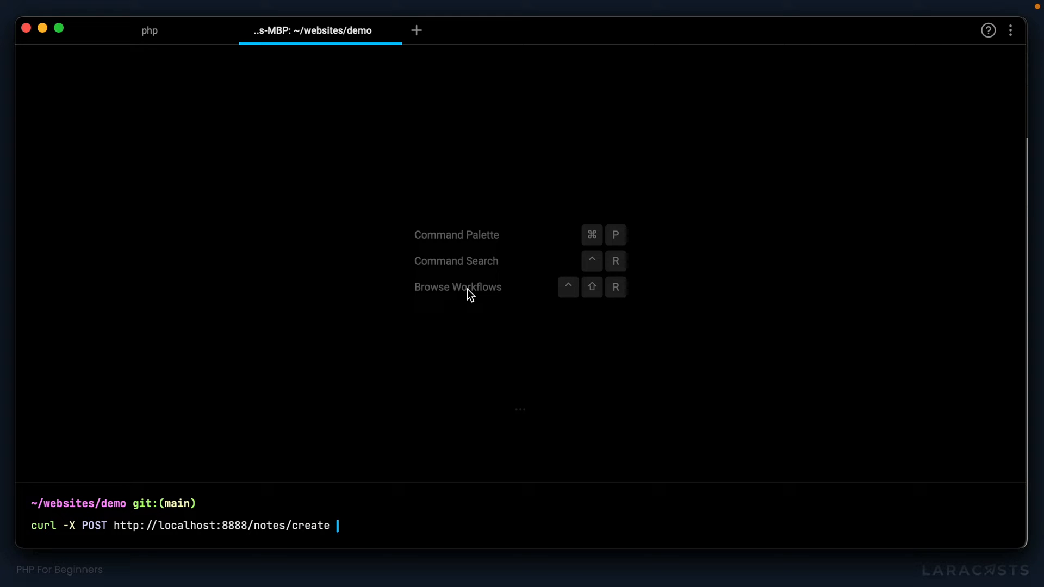
type("-d")
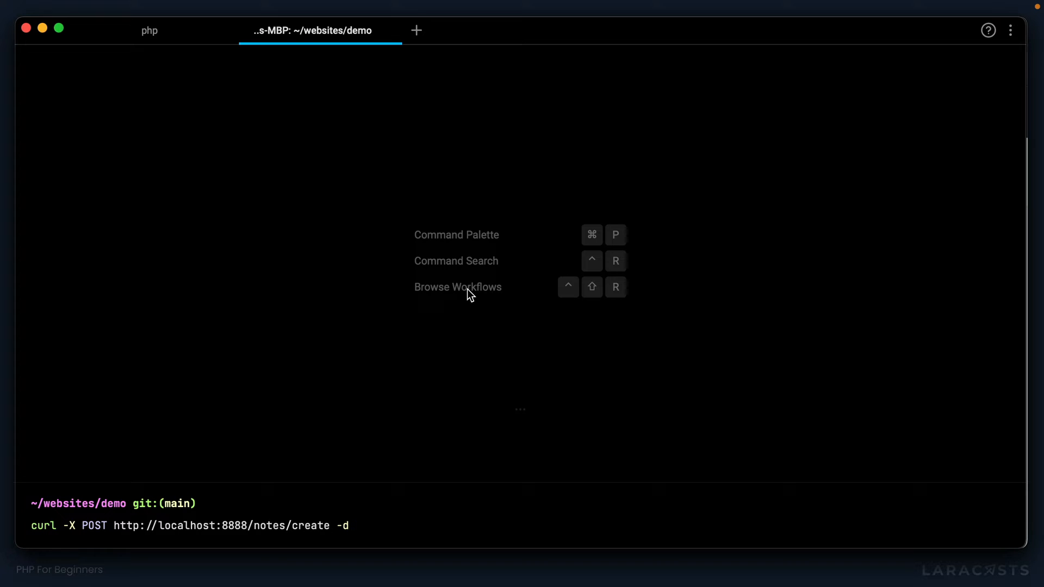
type("'bod")
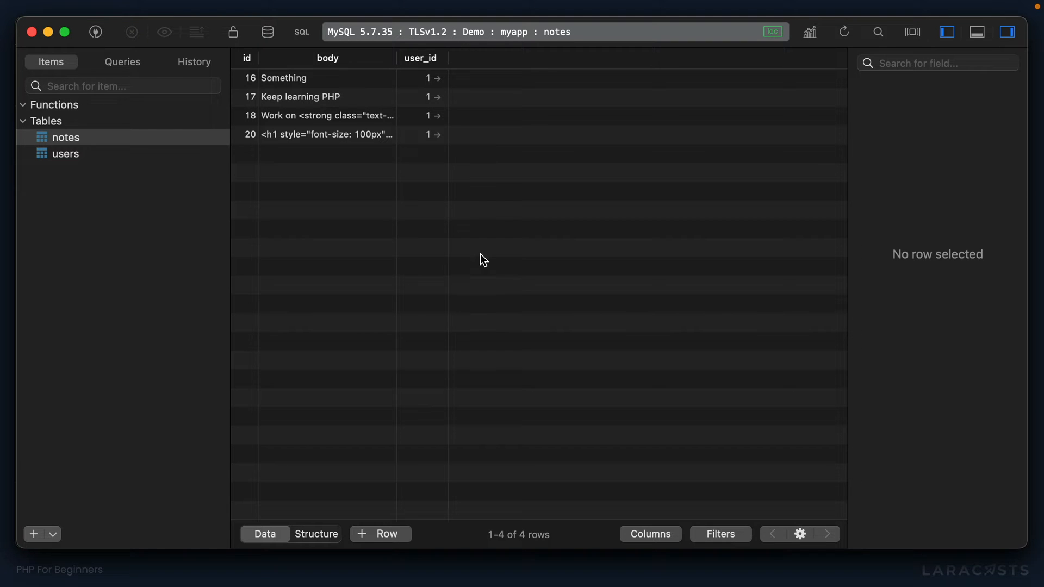
- Confirm TablePlus still lists four notes, then return to note-create.view.php
left_click(380, 533)
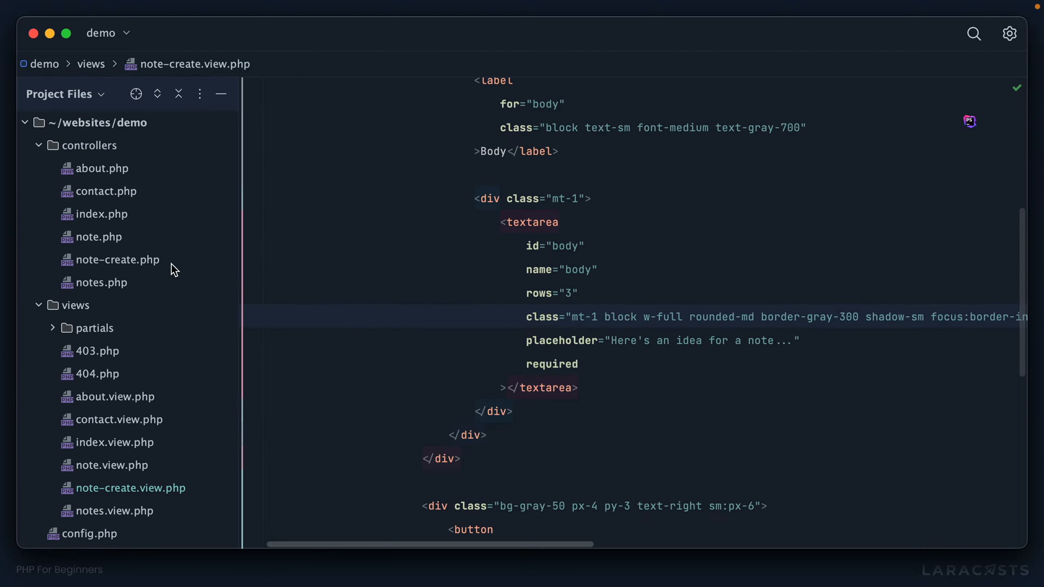
- In note-create.php, add an if check for a note body of length 0
left_click(118, 260)
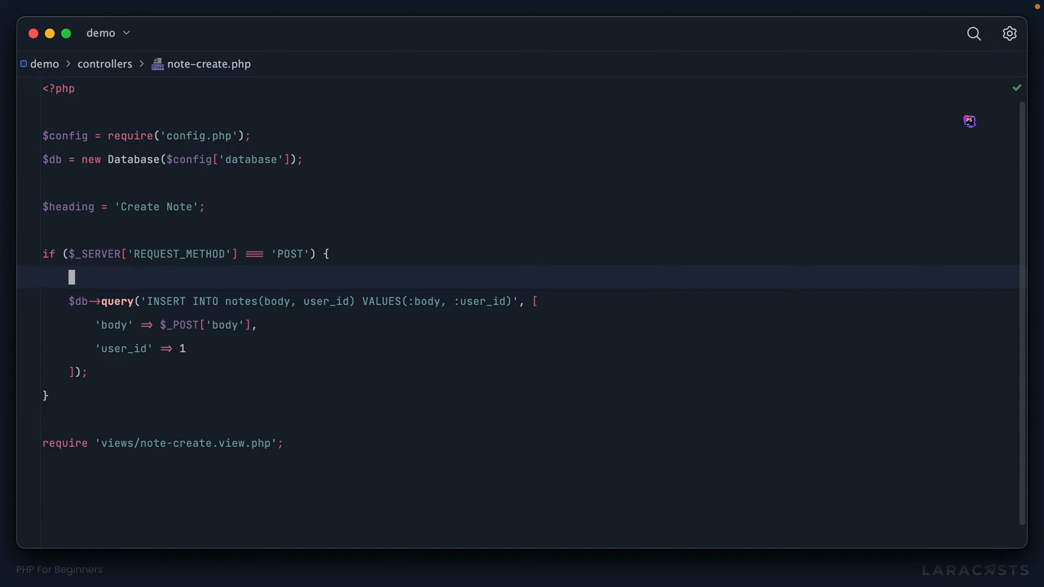
type("if (strlen($_POST['")
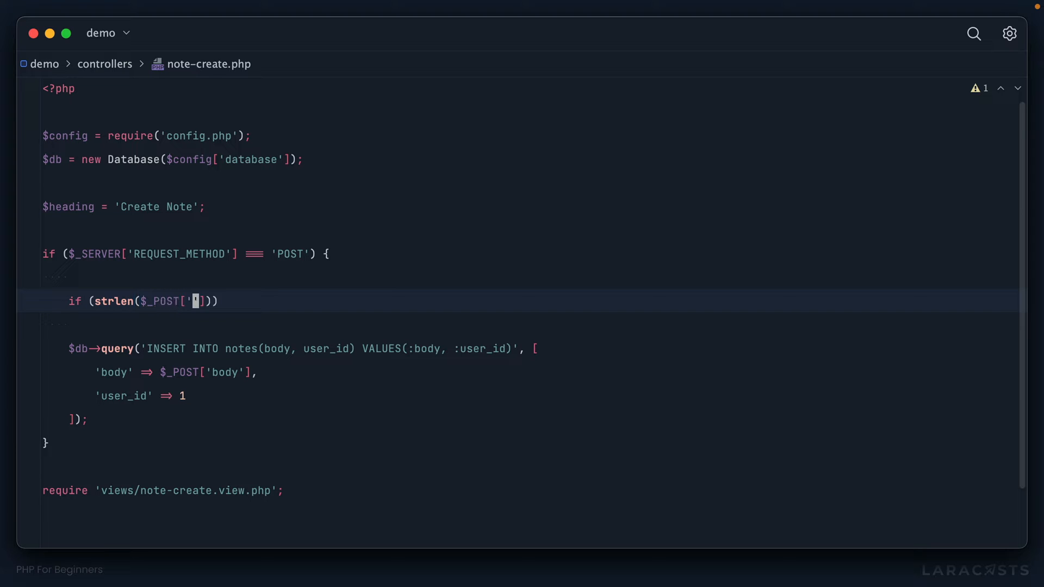
type("body'] === 0")
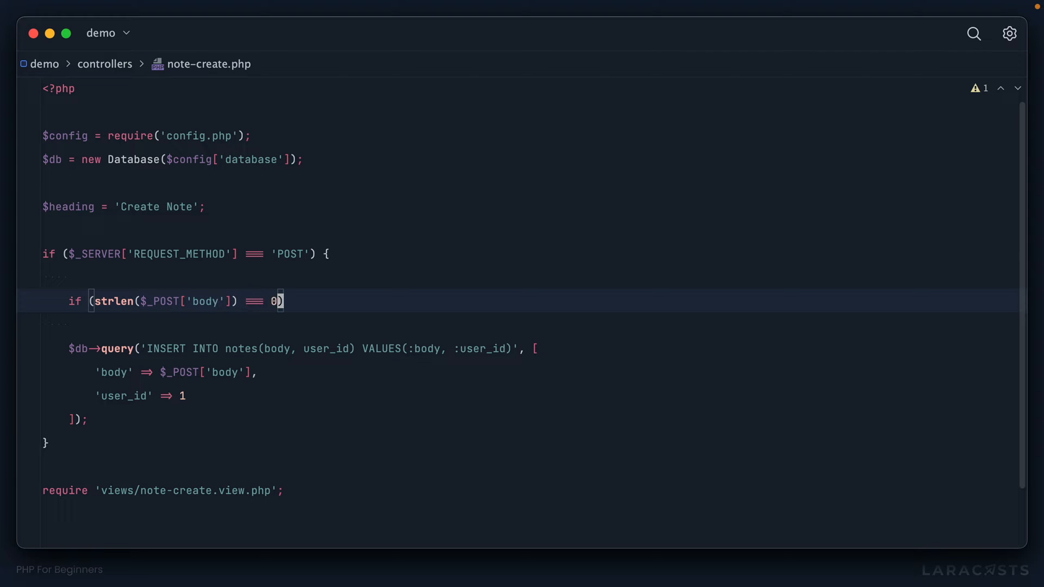
type("{")
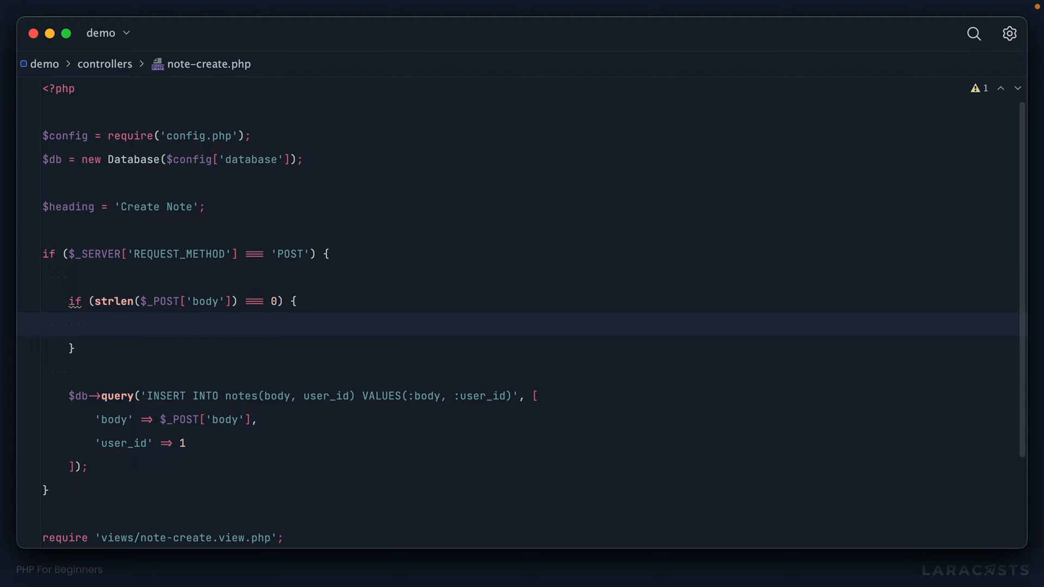
- Declare an empty $errors array and set $errors['body'] to 'A body is required'
left_click(65, 277)
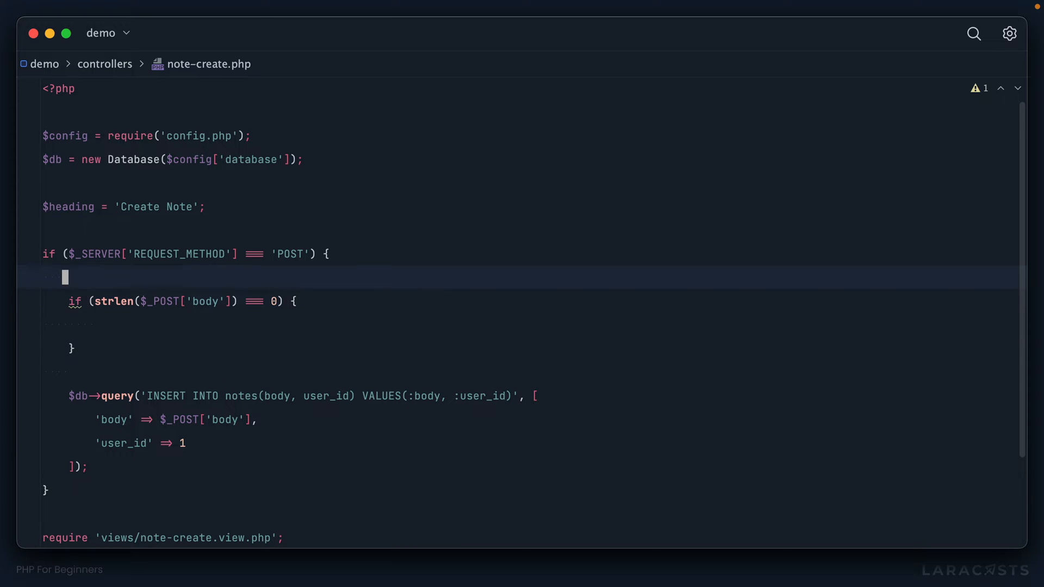
type("$errors")
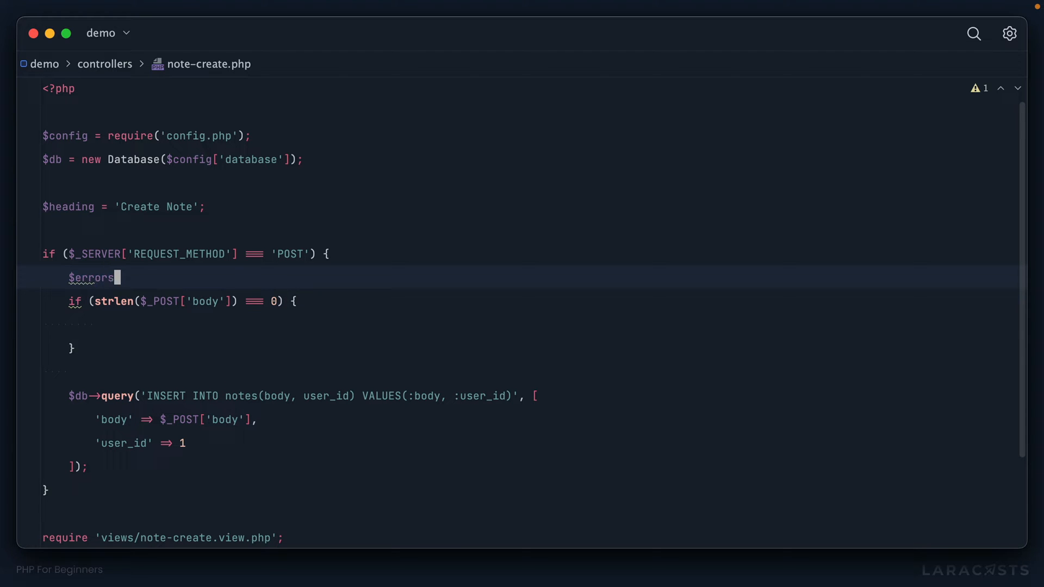
type("= [];")
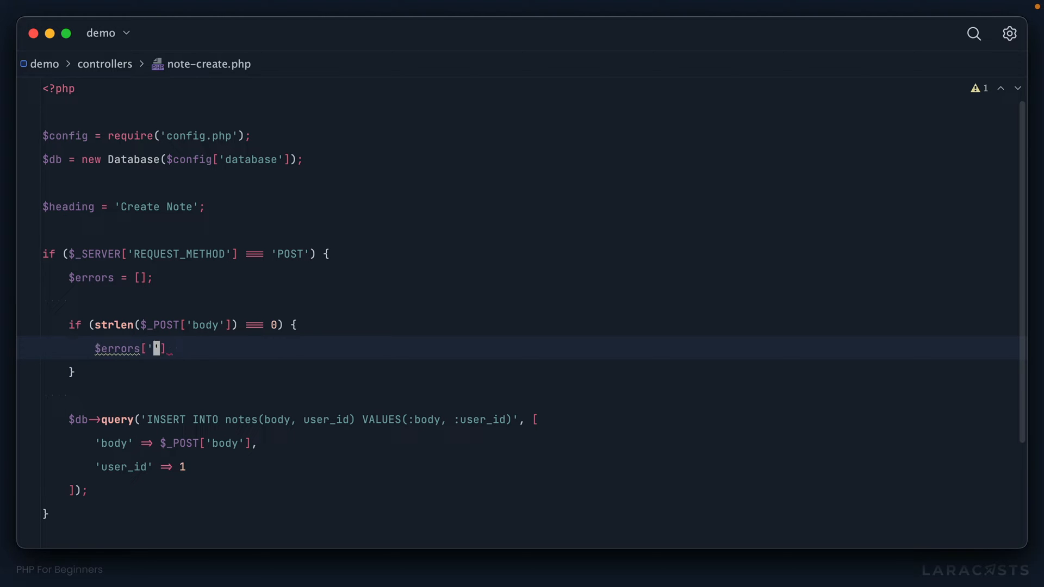
type("body'")
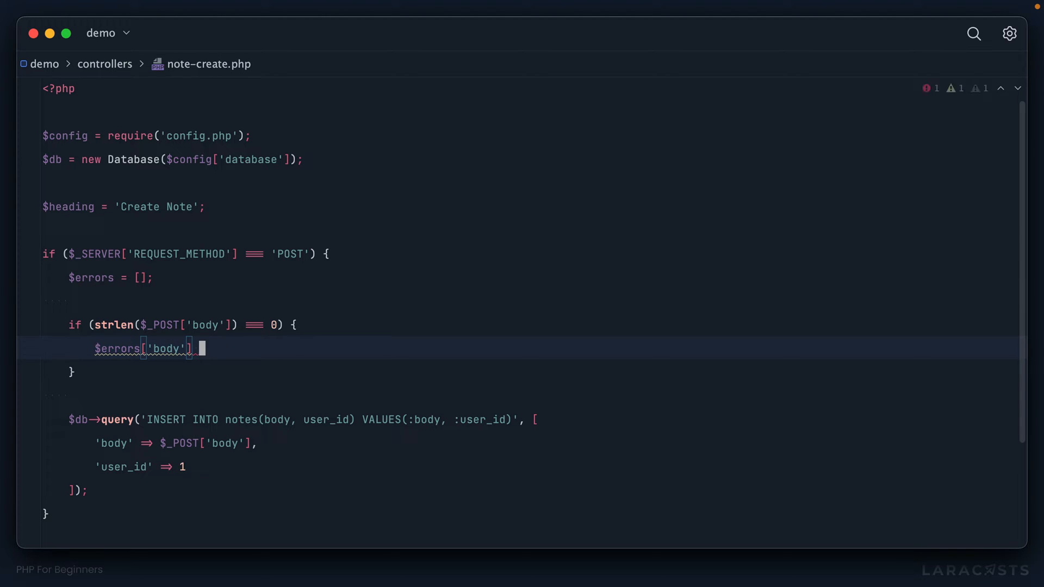
type("= 'A body is required';")
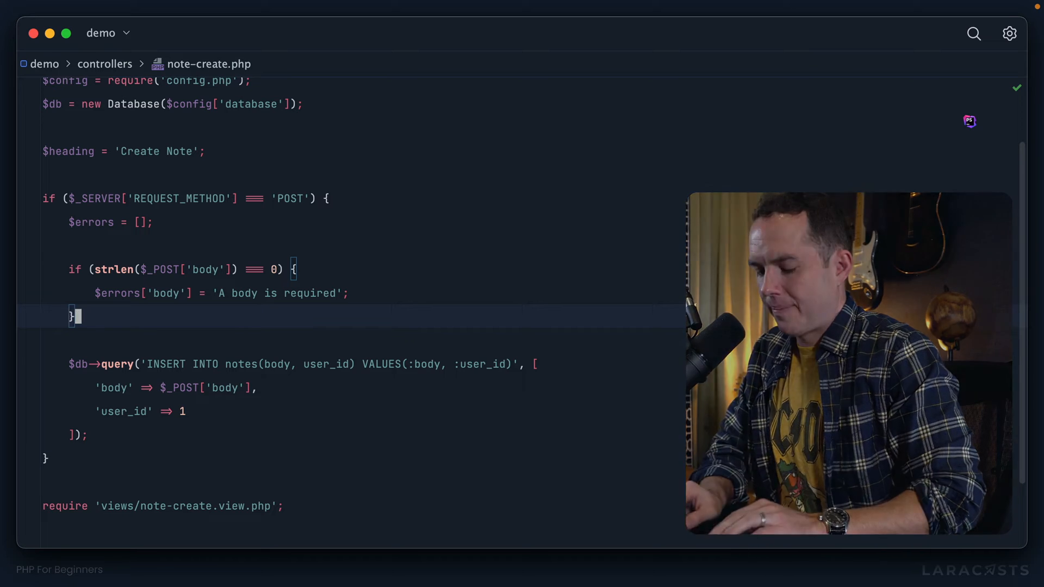
- Wrap the $db->query insert call in an if (empty($errors)) block
type("if (")
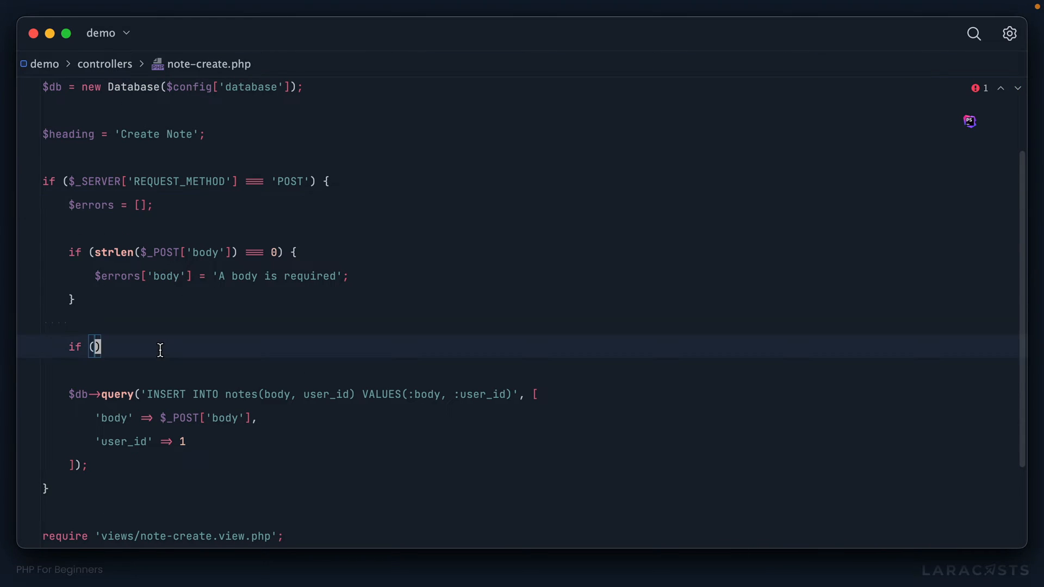
type("empty")
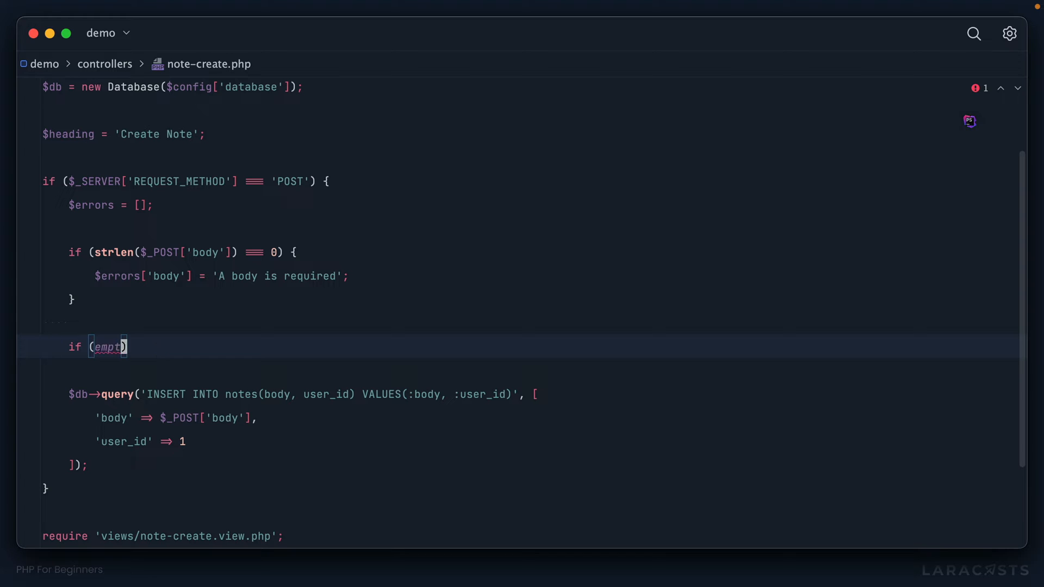
type("$errors")
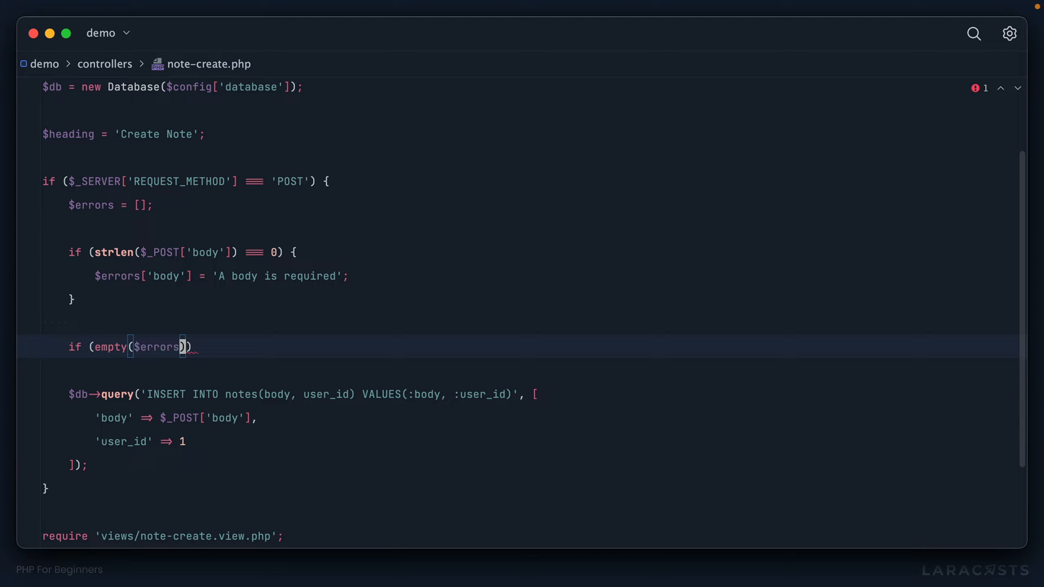
type("{")
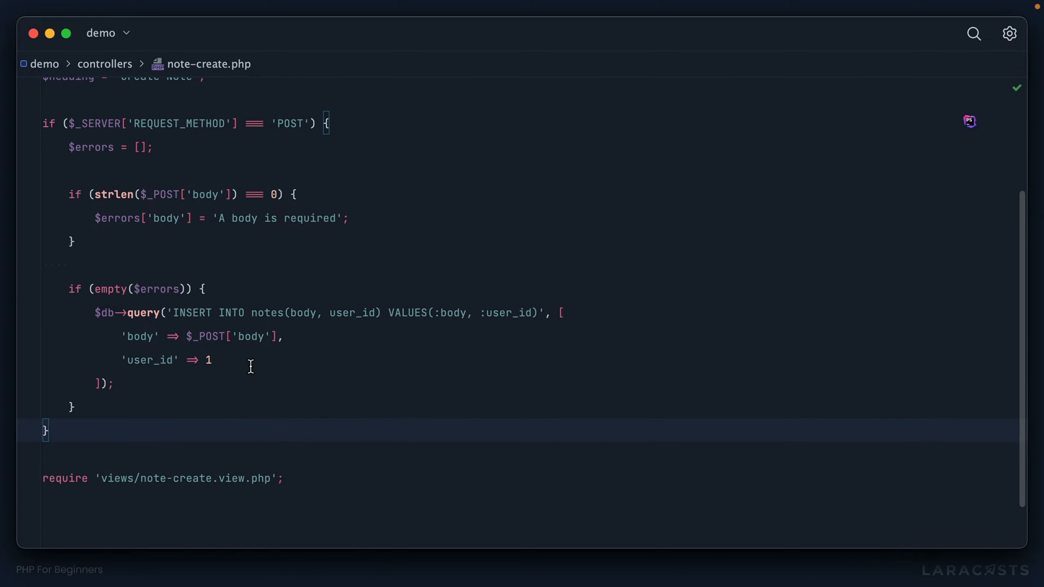
left_click(283, 478)
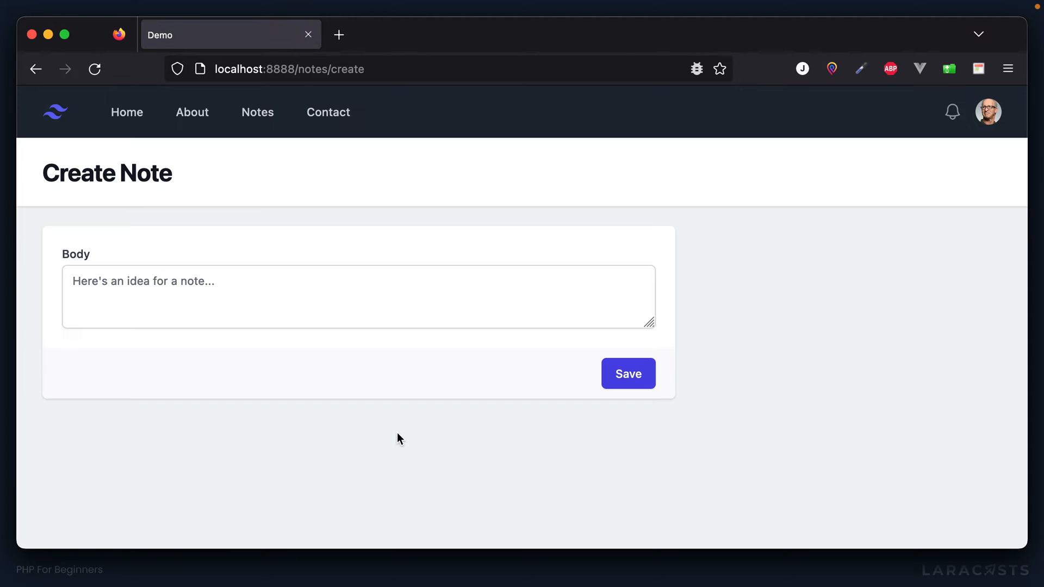
left_click(626, 373)
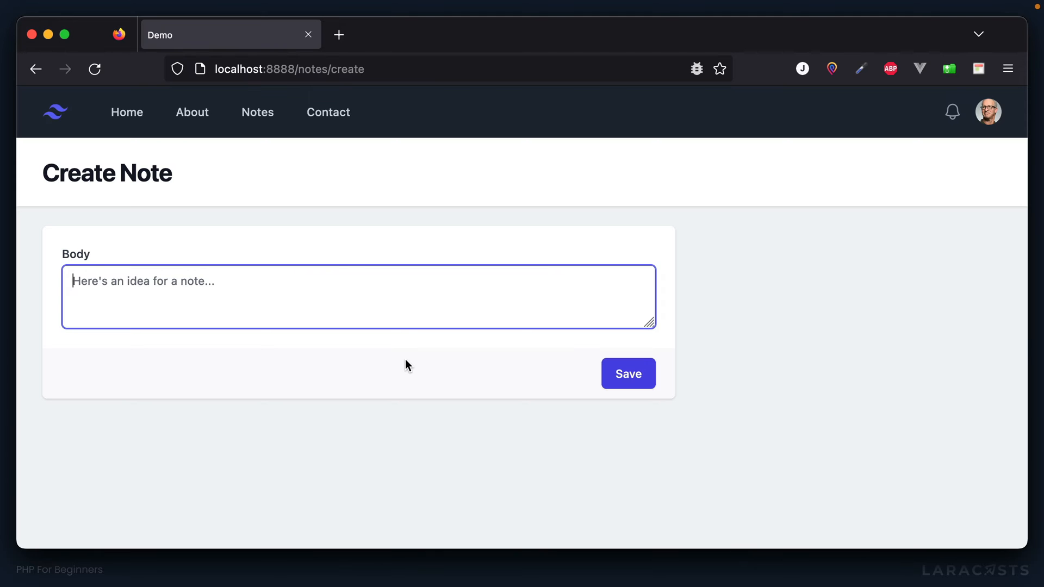
left_click(626, 373)
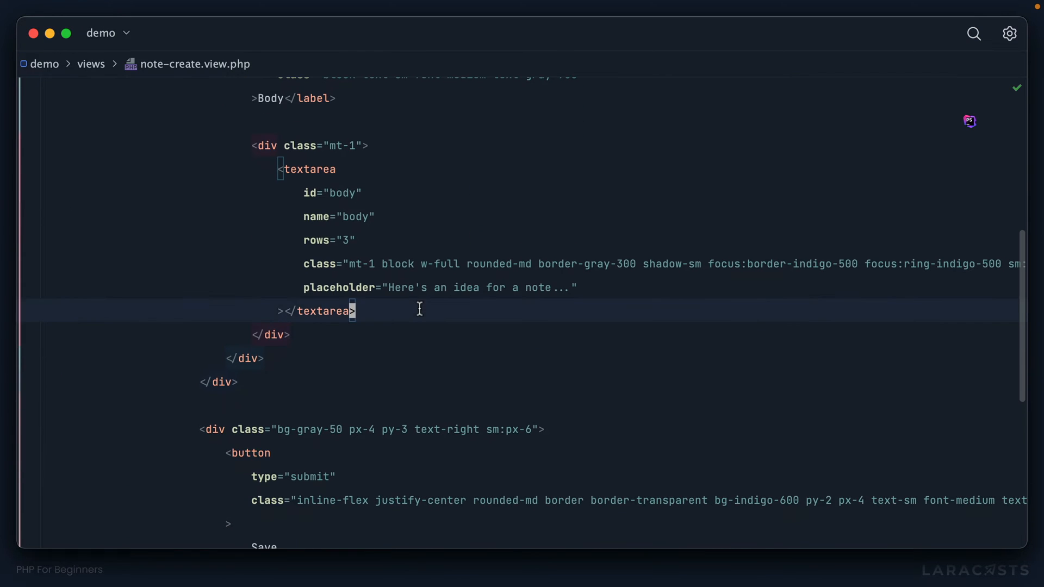
- Below the textarea, add an isset($errors['body']) block echoing the error inside a paragraph
type("<?php if (isset($")
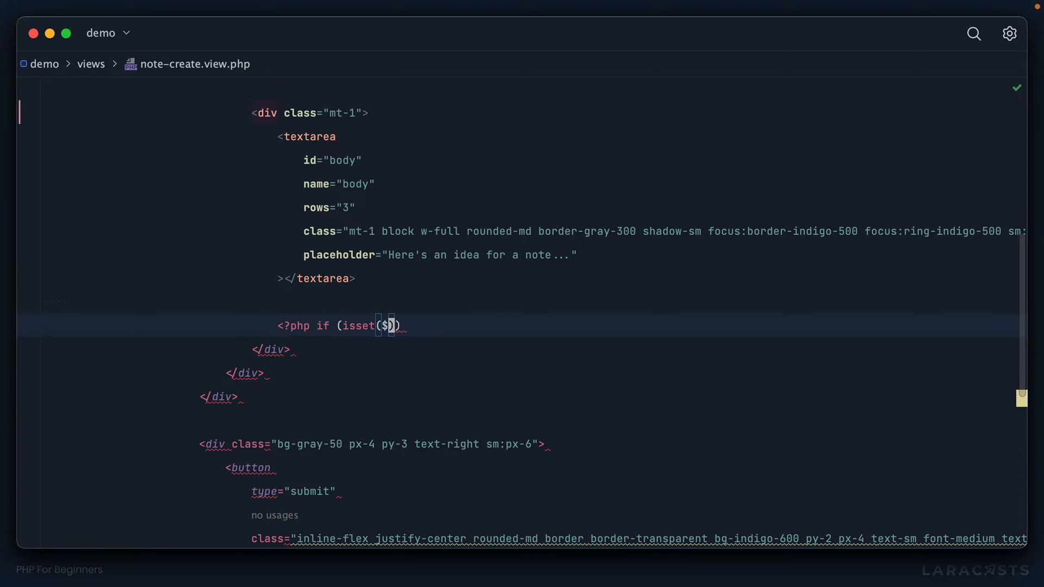
type("errors['body']")
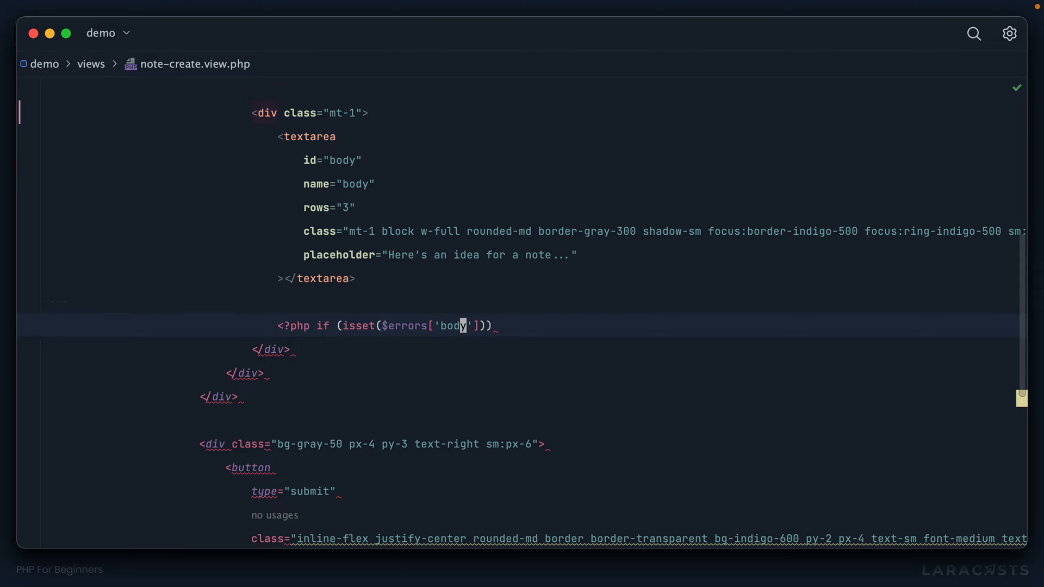
type(": ?>")
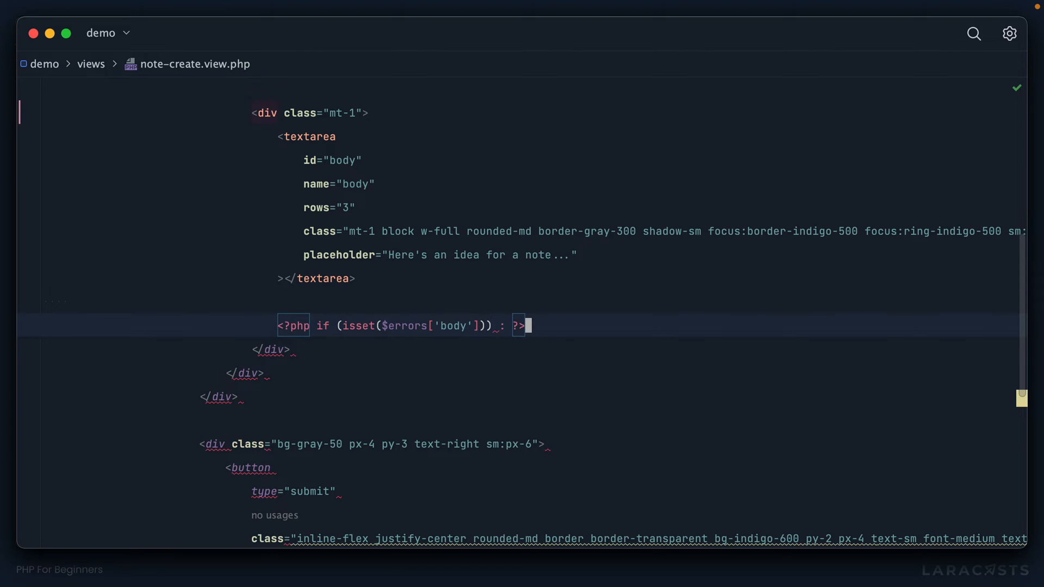
key("enter")
type("<p><?</p>")
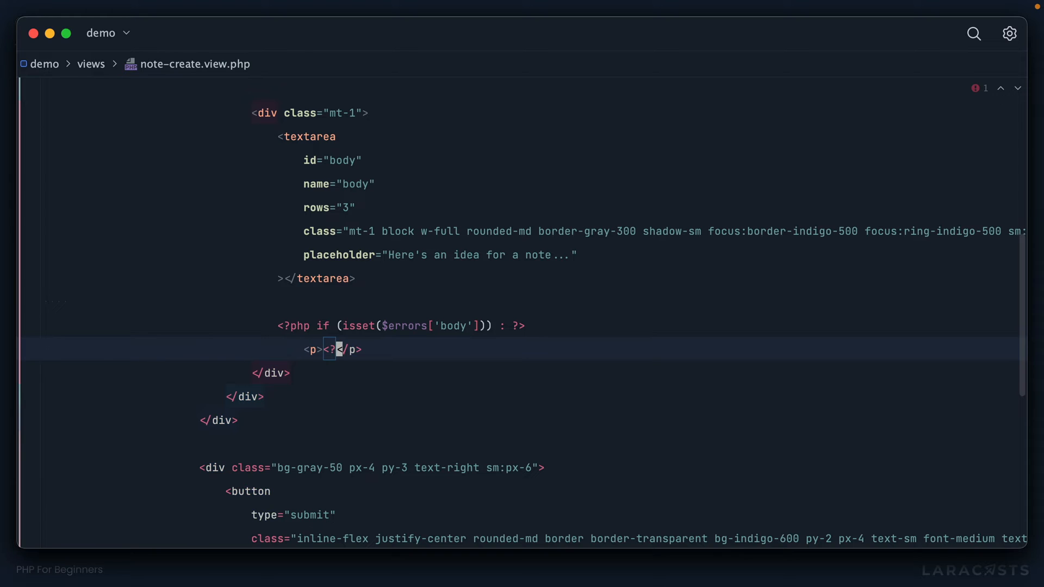
type("= $errors[")
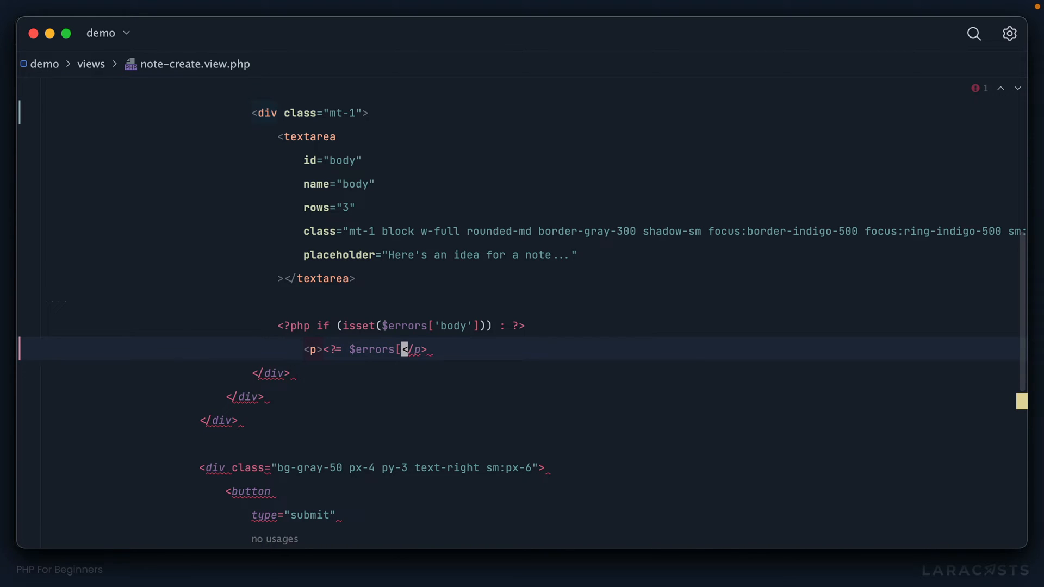
type("body'] ?>")
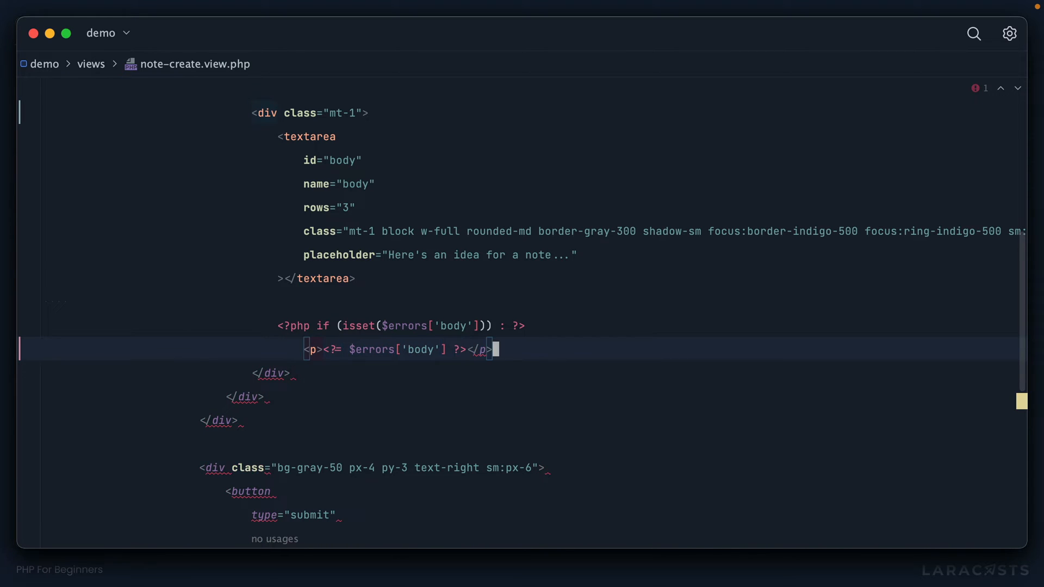
type("<?php endif;")
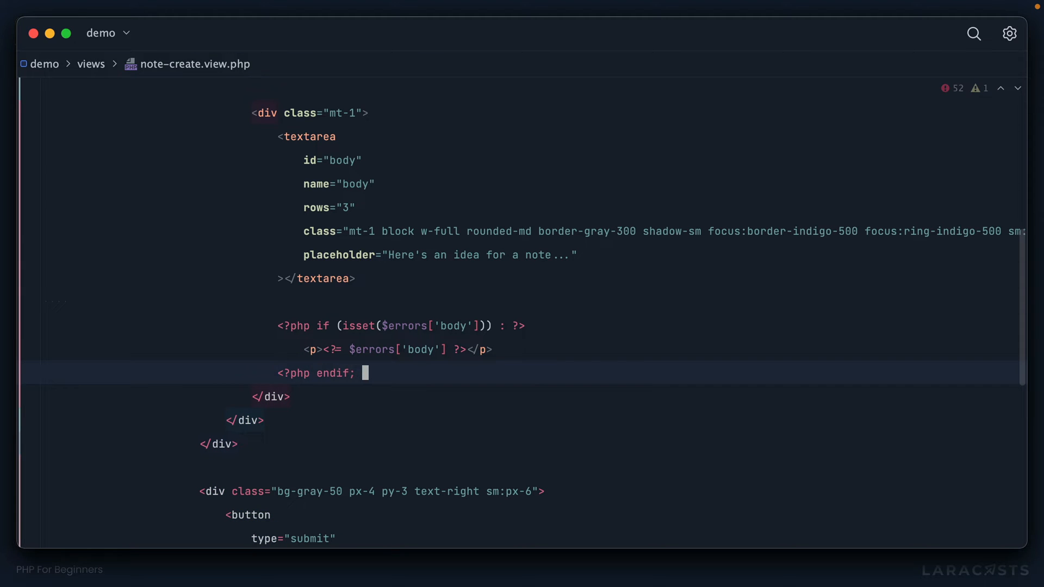
type("?>")
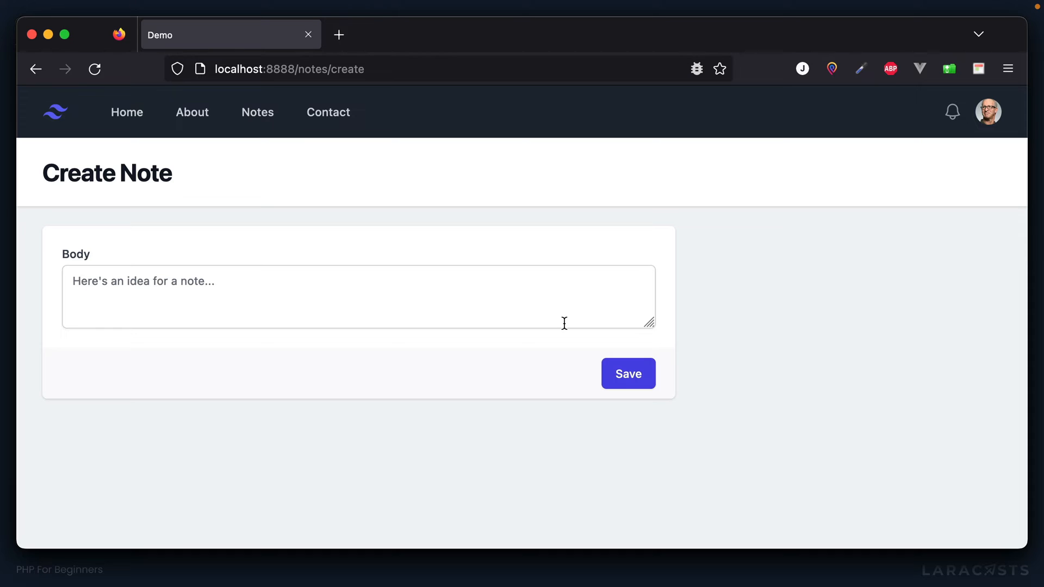
left_click(626, 373)
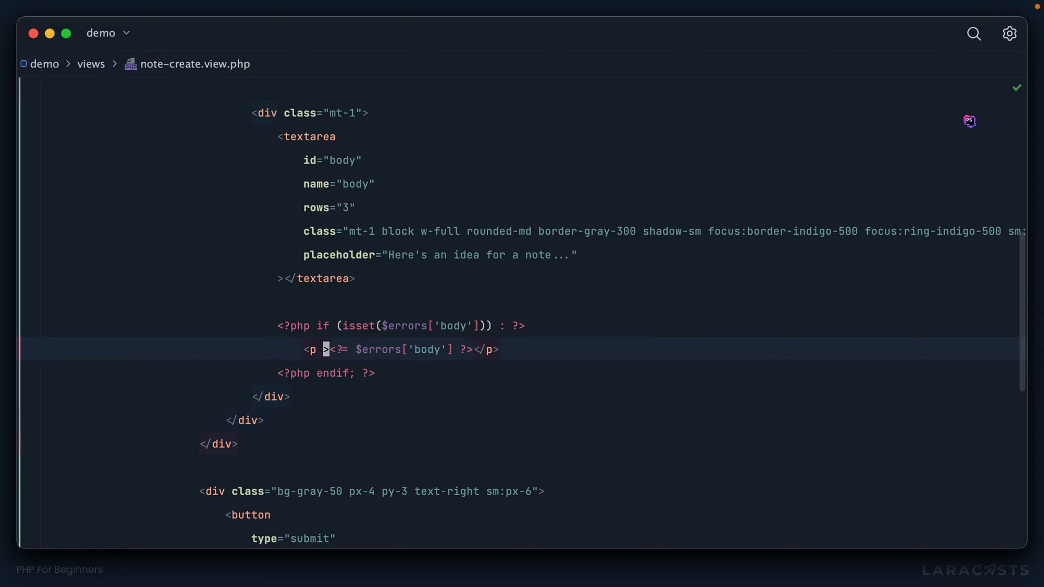
- Give the error paragraph the classes text-red-500 text-xs mt-2
type("class=\"text-re")
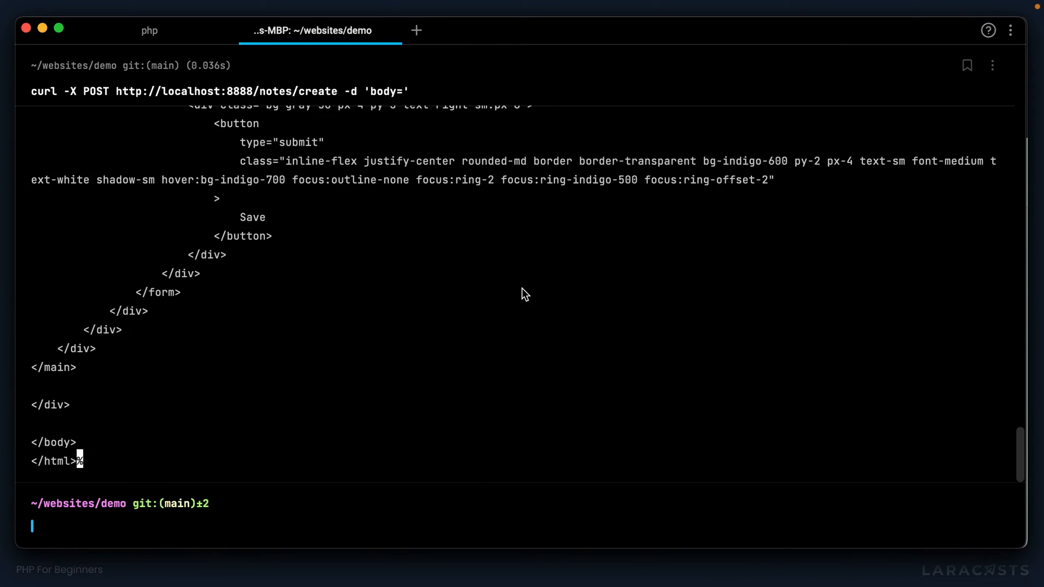
- Search the empty-body curl response for 'body' to find the 'A body is required' paragraph
type("body")
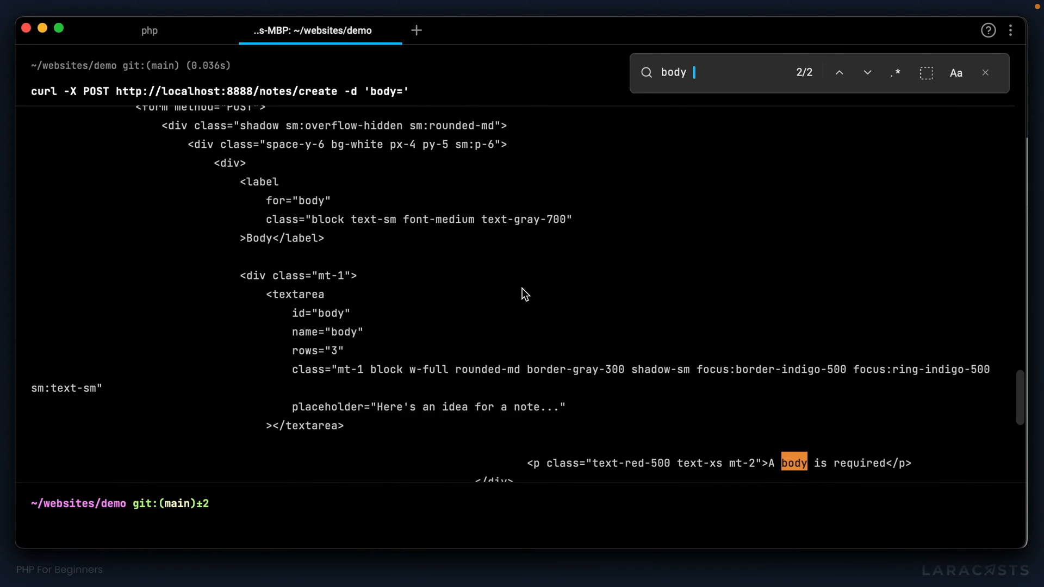
left_click_drag(619, 462, 862, 462)
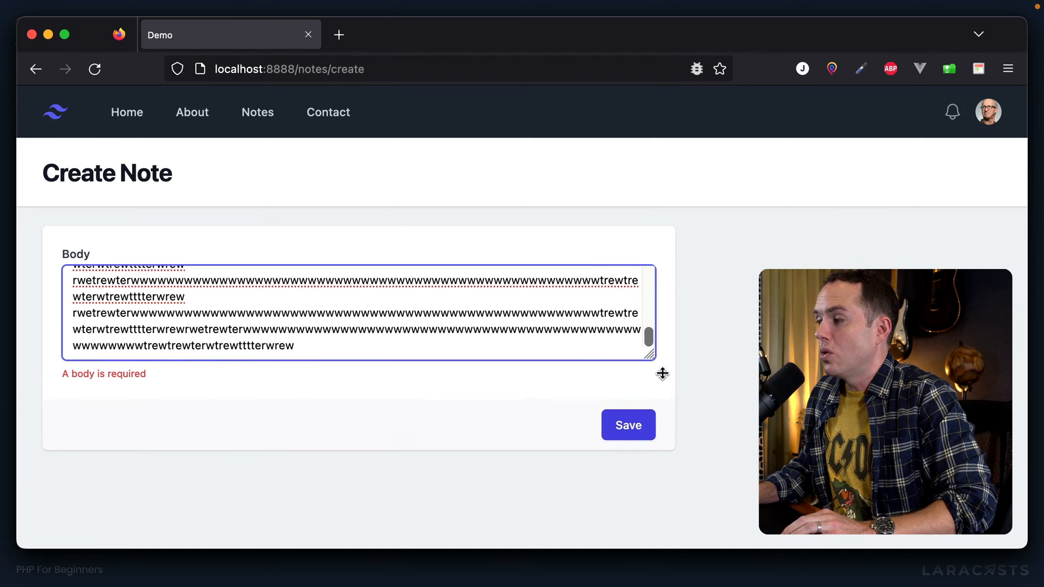
- Enlarge the Body textarea to show more of the long repeated text
left_click_drag(662, 373, 662, 452)
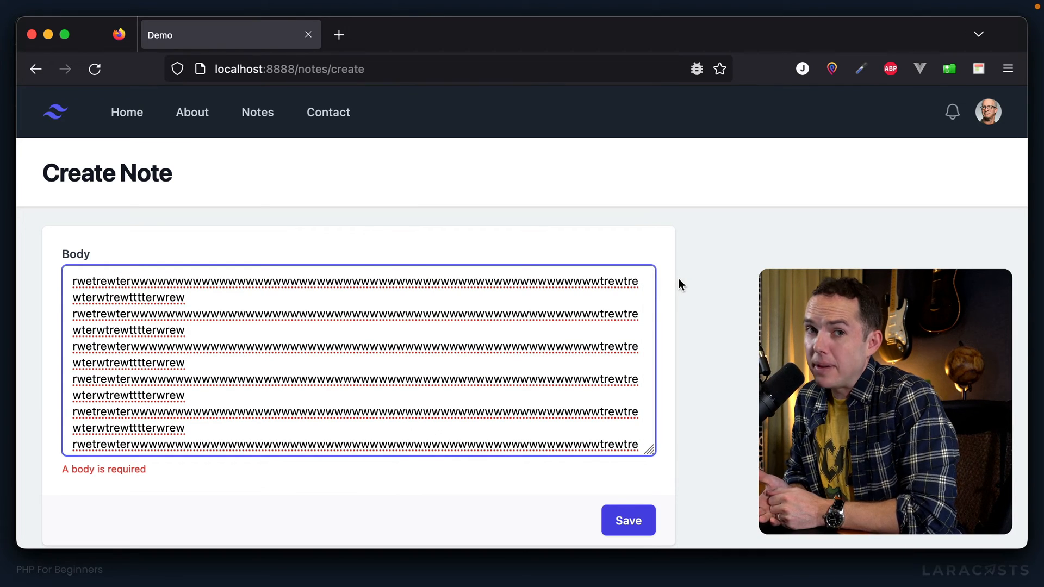
scroll("down", 3)
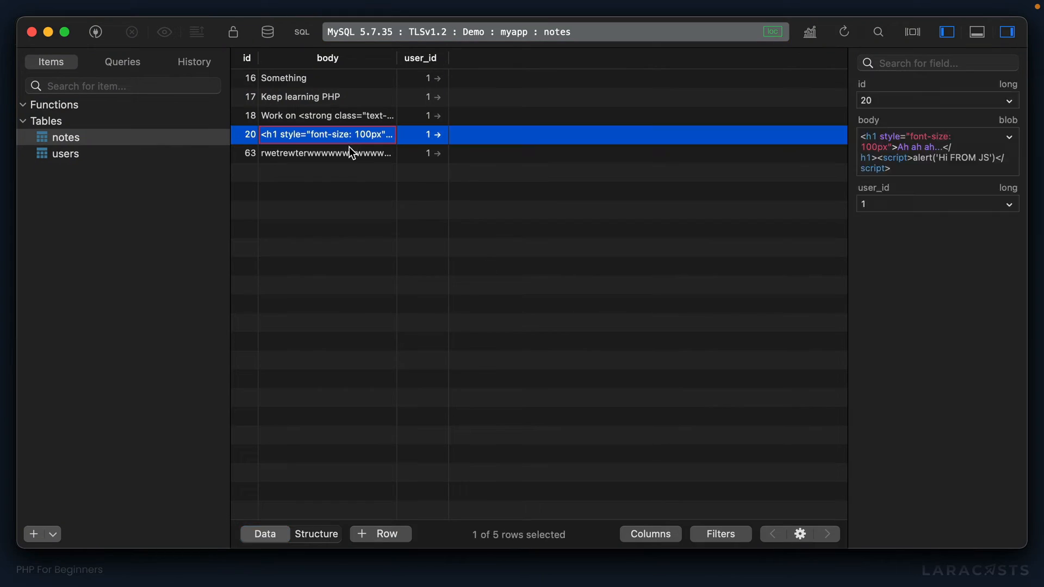
- Select row 63's body cell in the notes table to view the long text
left_click(326, 154)
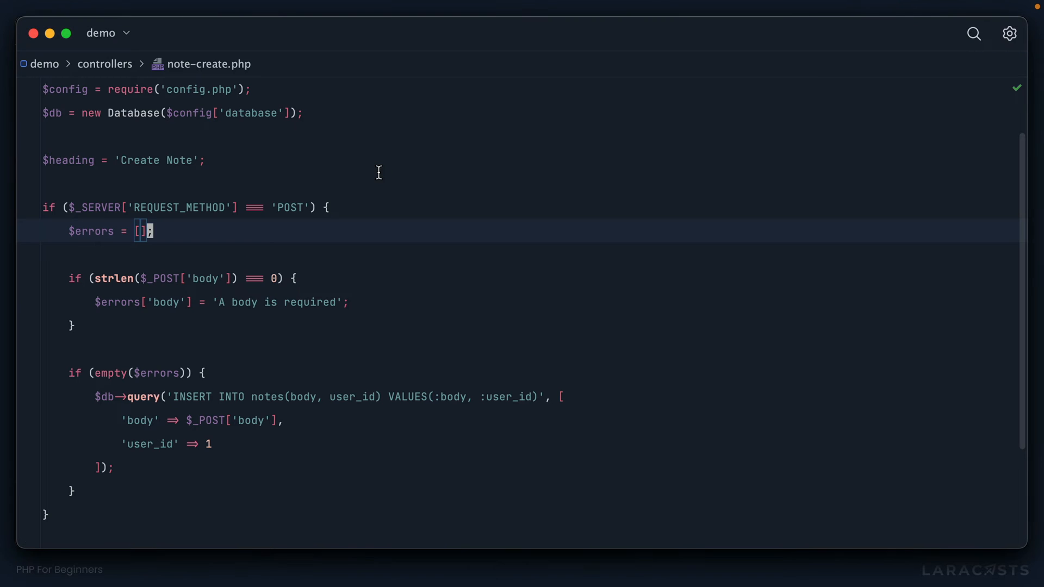
- Add a strlen($_POST['body']) > 1000 check with a 'The body can not…' error
scroll("down", 3)
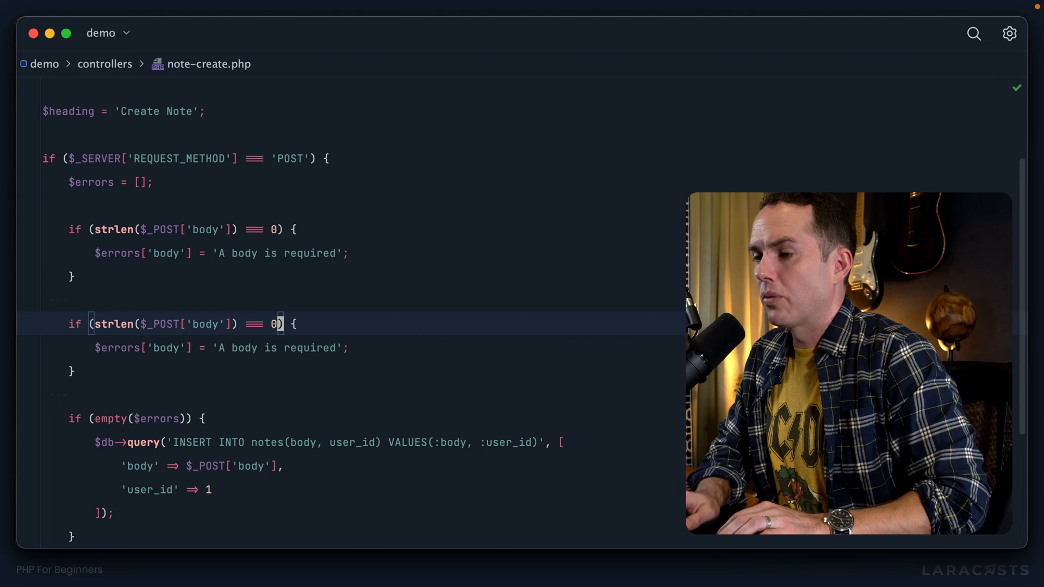
type(">")
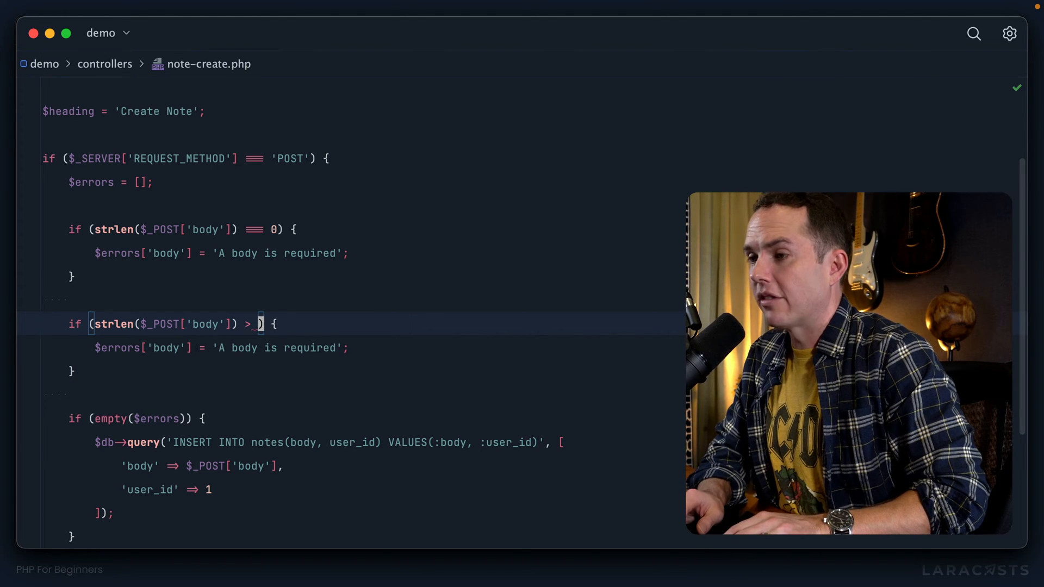
type("1000")
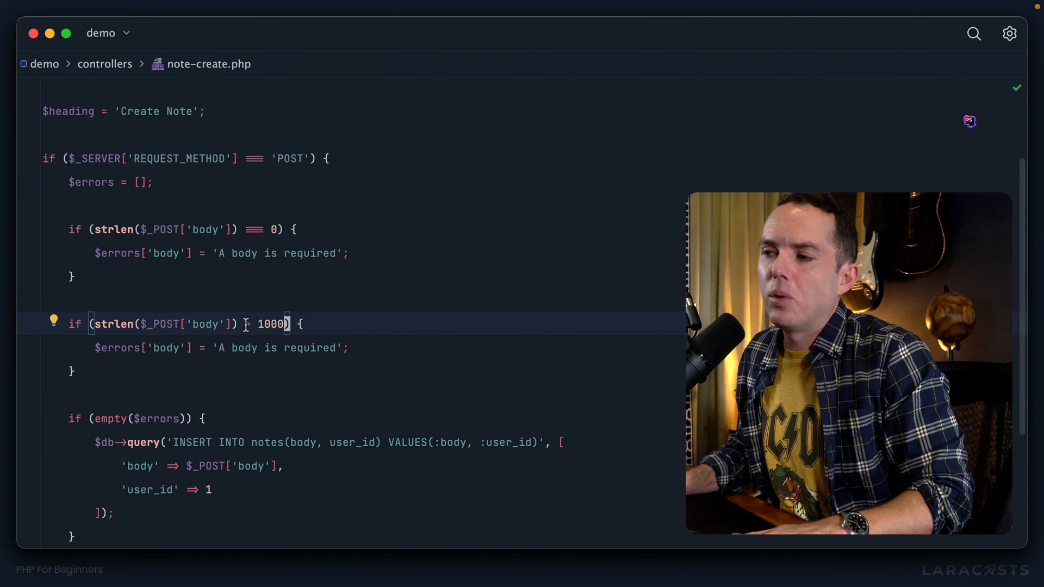
type(">")
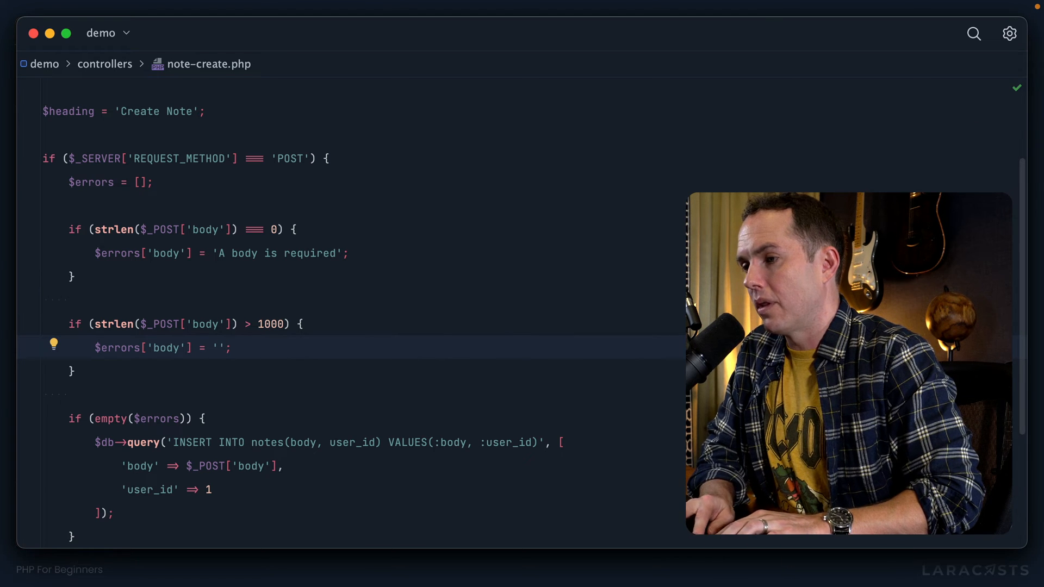
type("The body can")
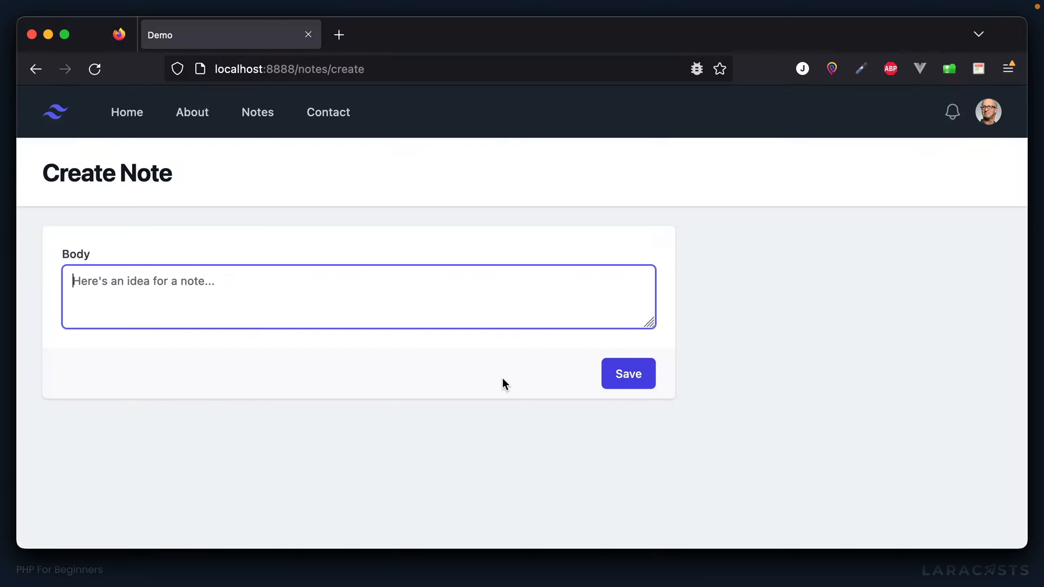
- Submit the long body and select the red 'more than 1,000 characters' error
left_click(626, 373)
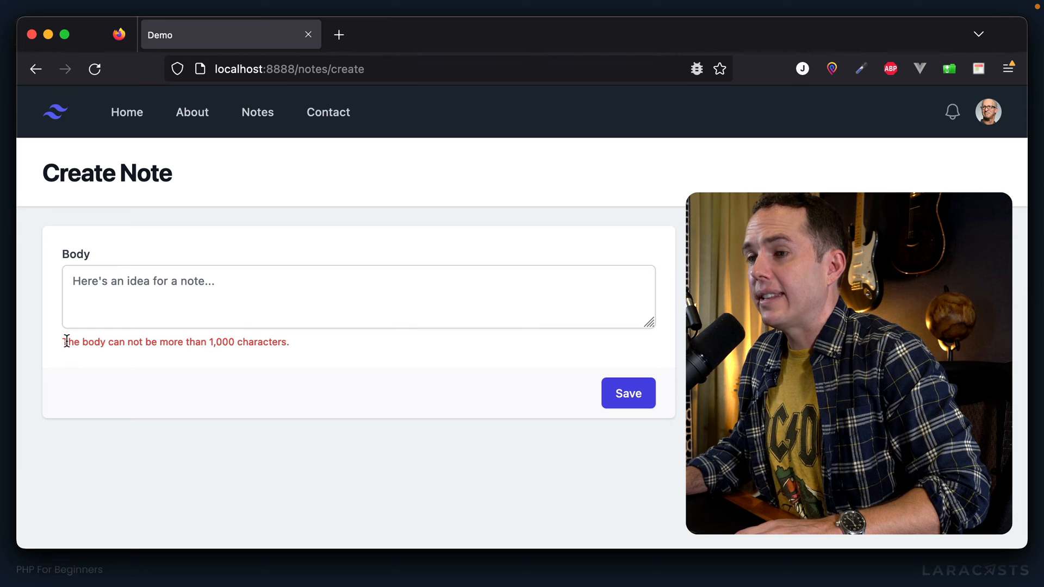
left_click_drag(65, 341, 289, 342)
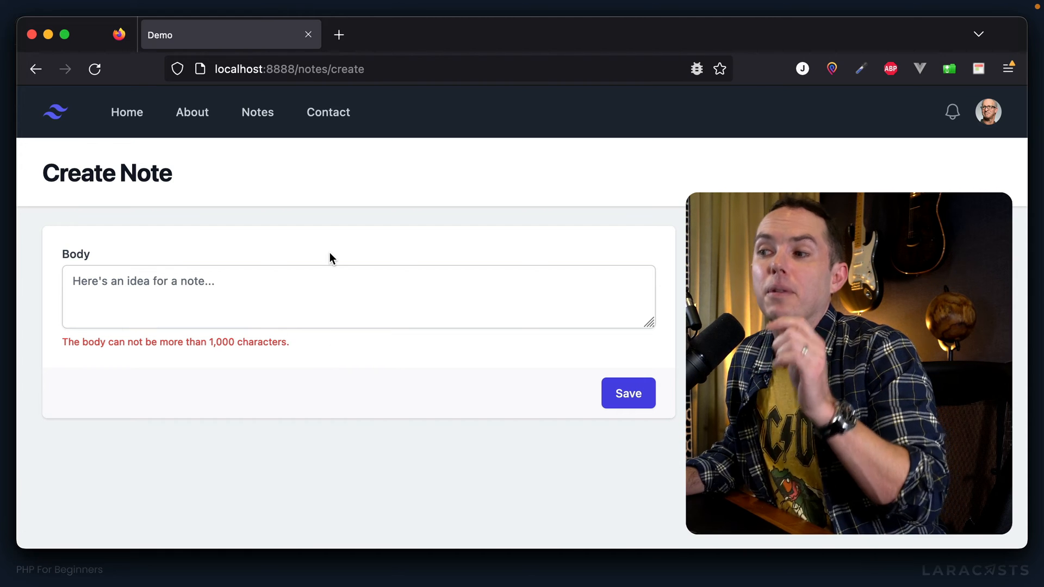
mouse_move(310, 278)
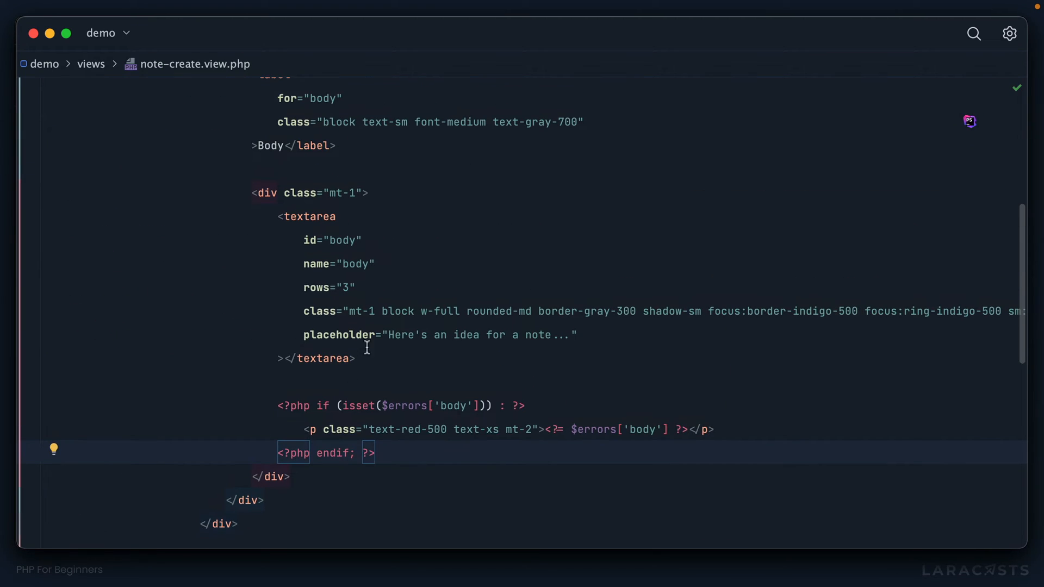
- Echo <?= $_POST['body'] ?> between the textarea tags in note-create.view.php
type("foo")
left_click(316, 359)
type("<?")
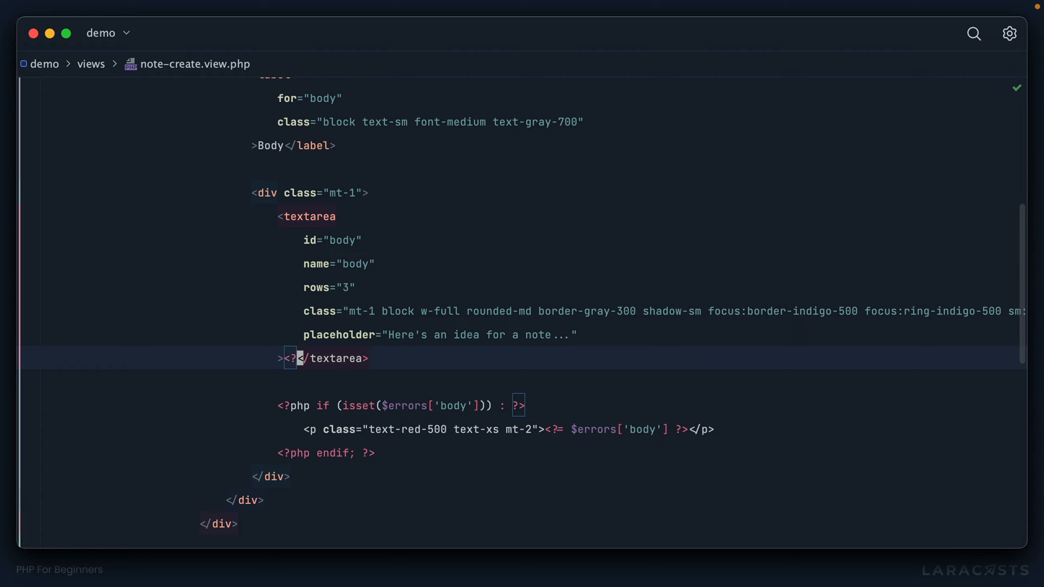
type("=")
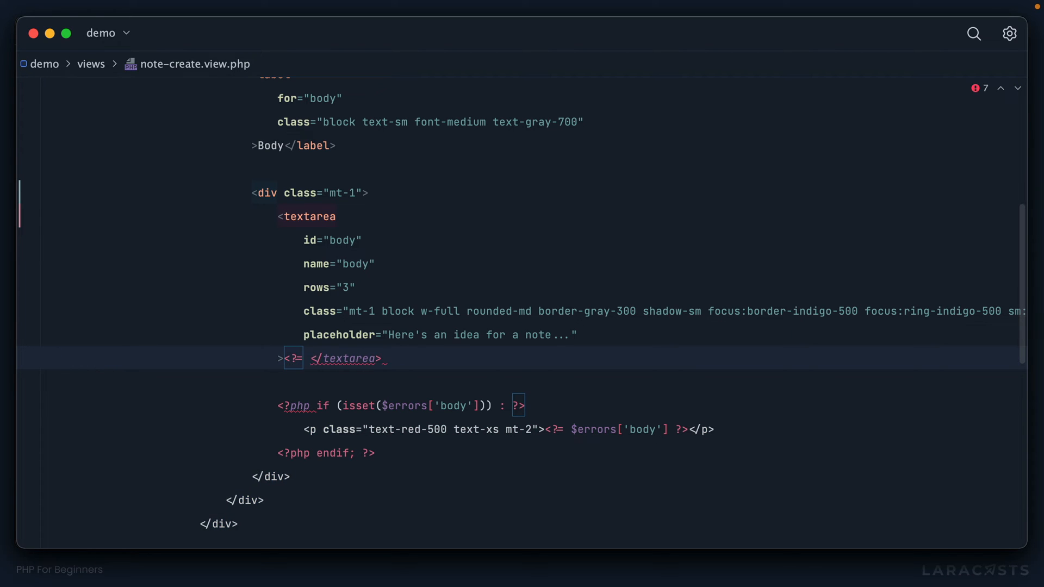
type("$_POST['body'")
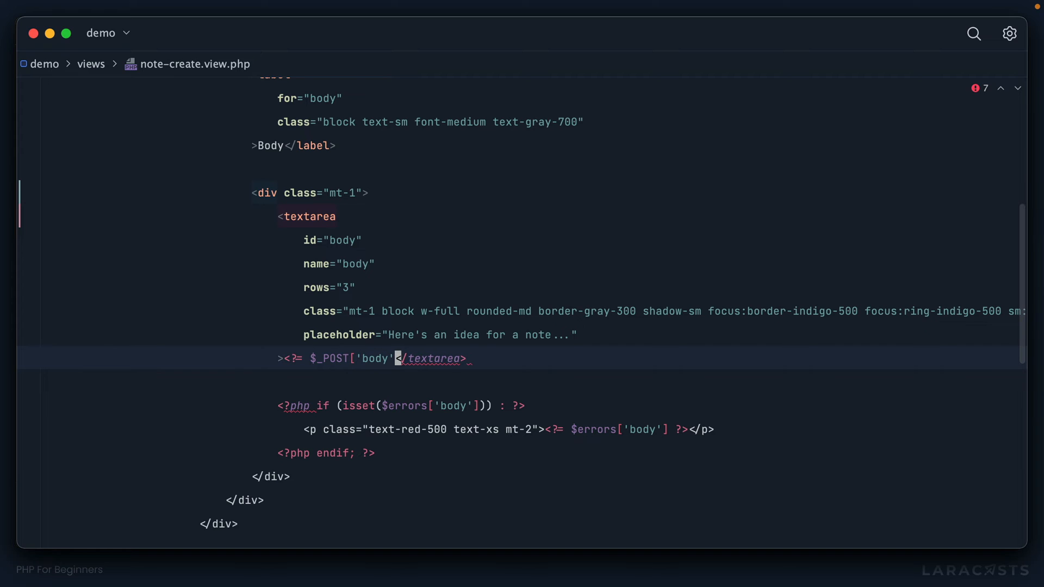
type("?>")
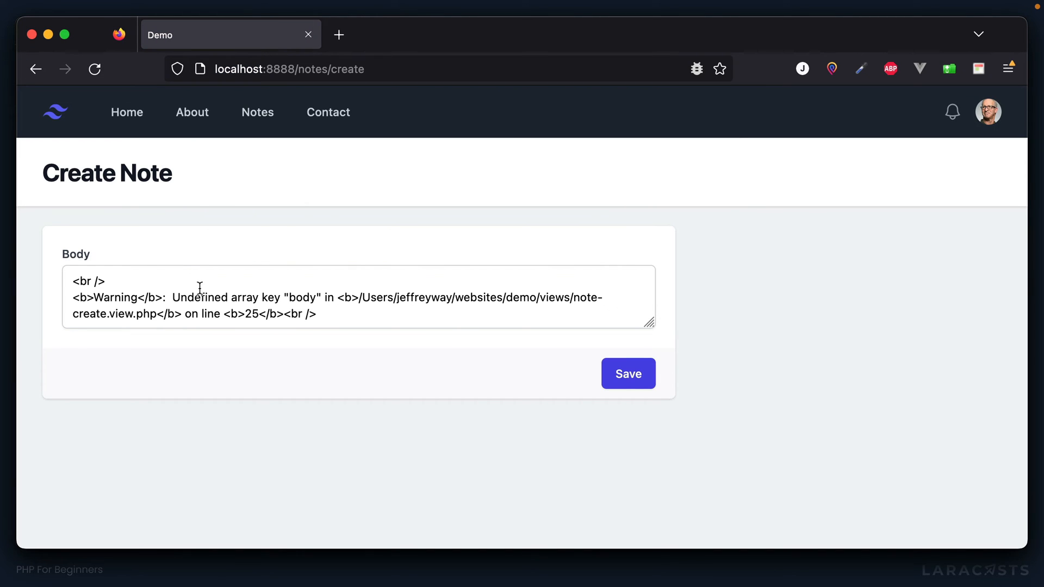
- Select part of the 'Undefined array key "body"' warning in the textarea
double_click(266, 297)
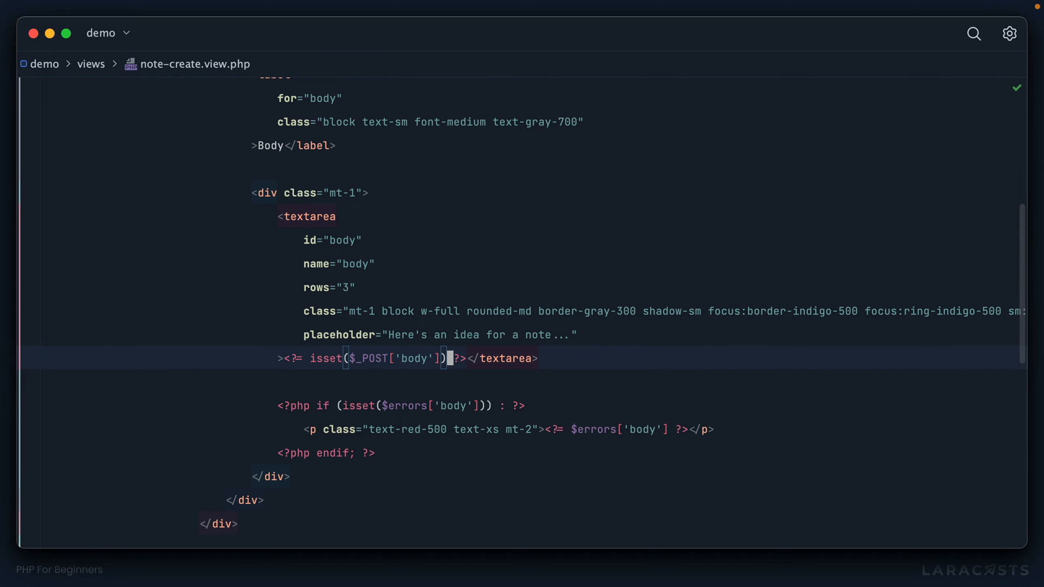
- Rewrite the textarea echo as $_POST['body'] ?? '' using the null-coalescing quick fix
double_click(412, 358)
type(" ? ")
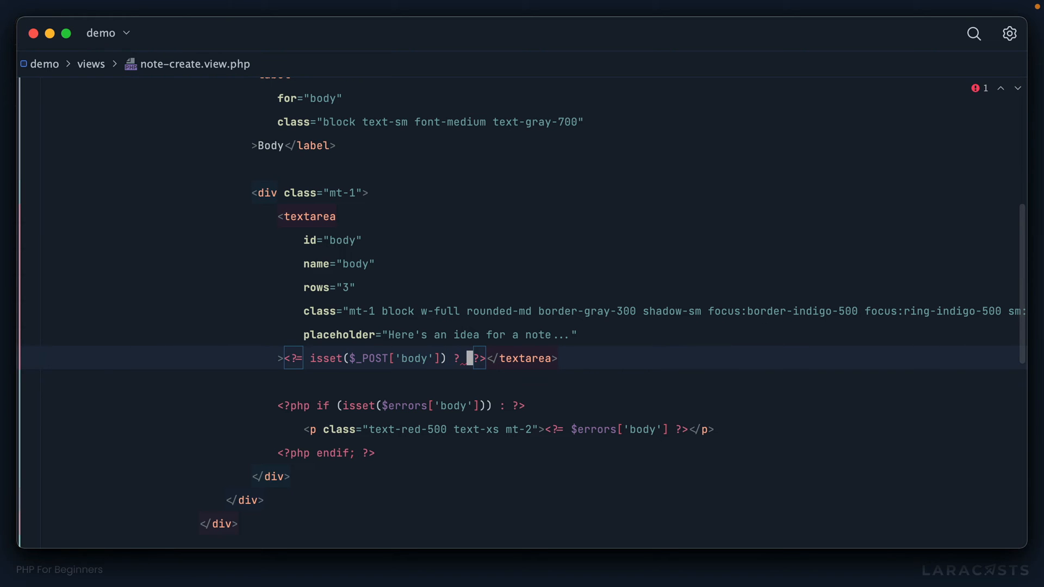
type("$_POST['body'] : '")
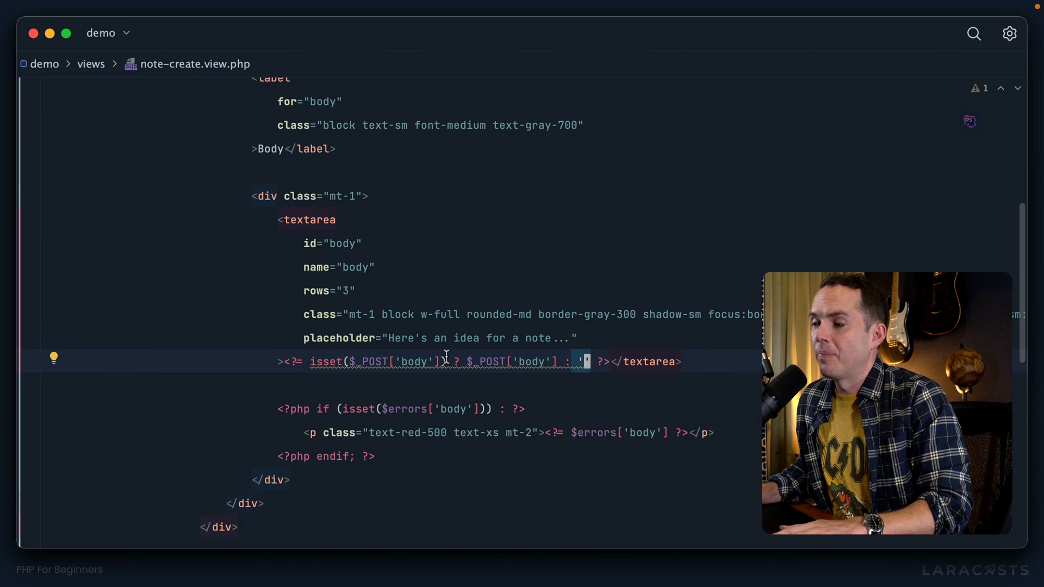
mouse_move(446, 361)
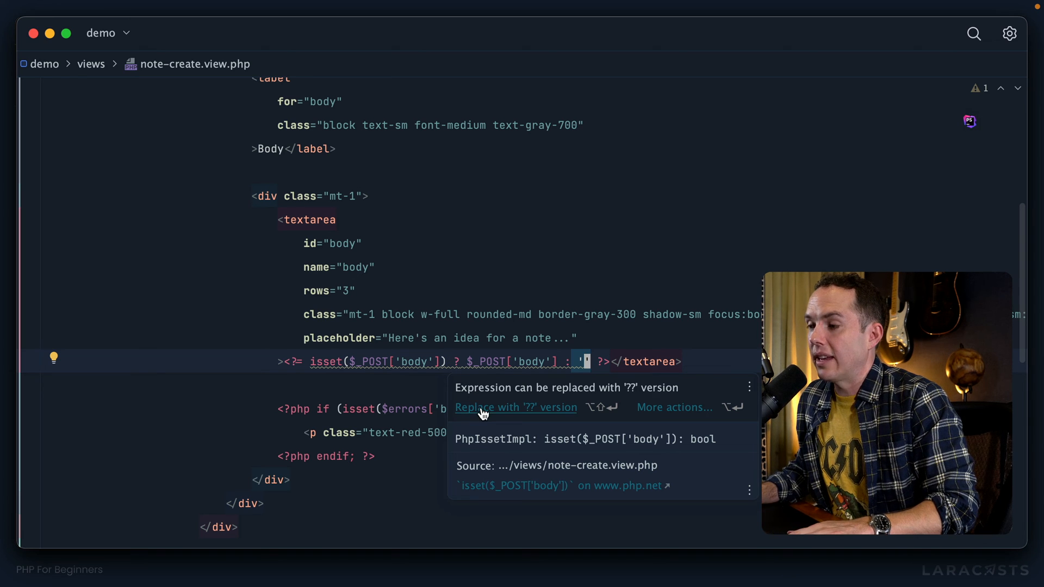
left_click(515, 407)
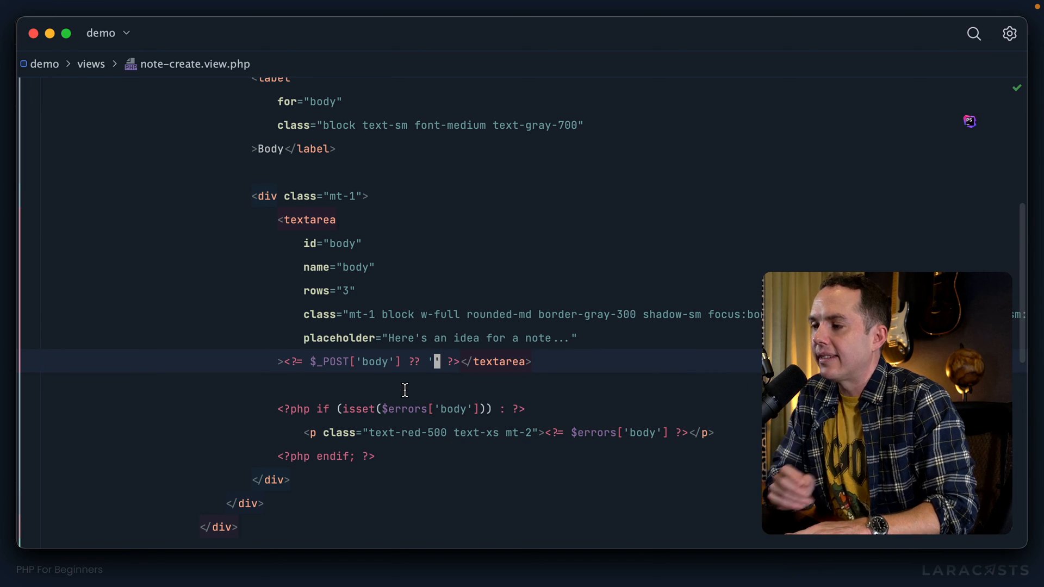
key("Backspace")
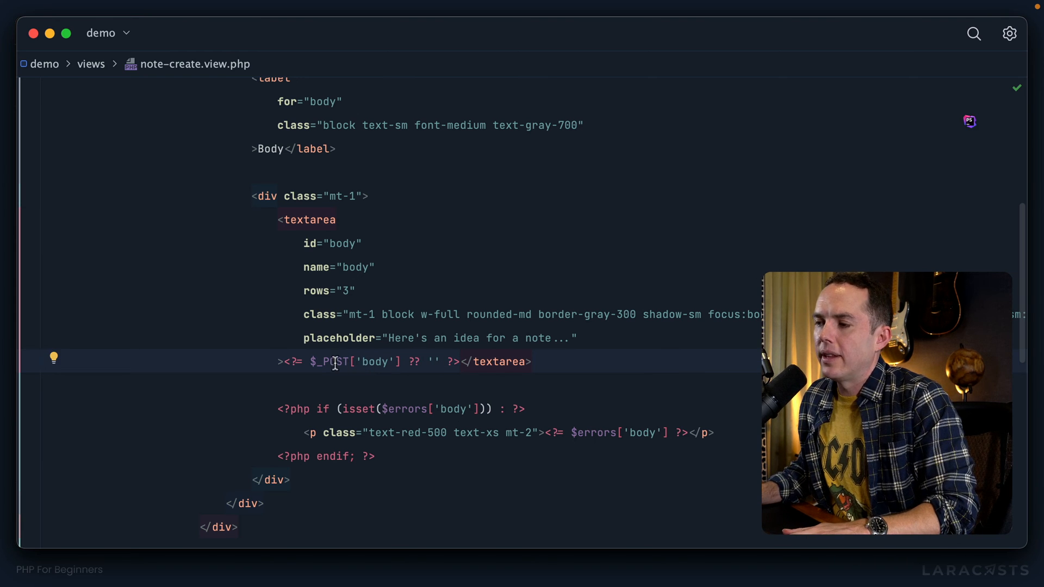
double_click(413, 362)
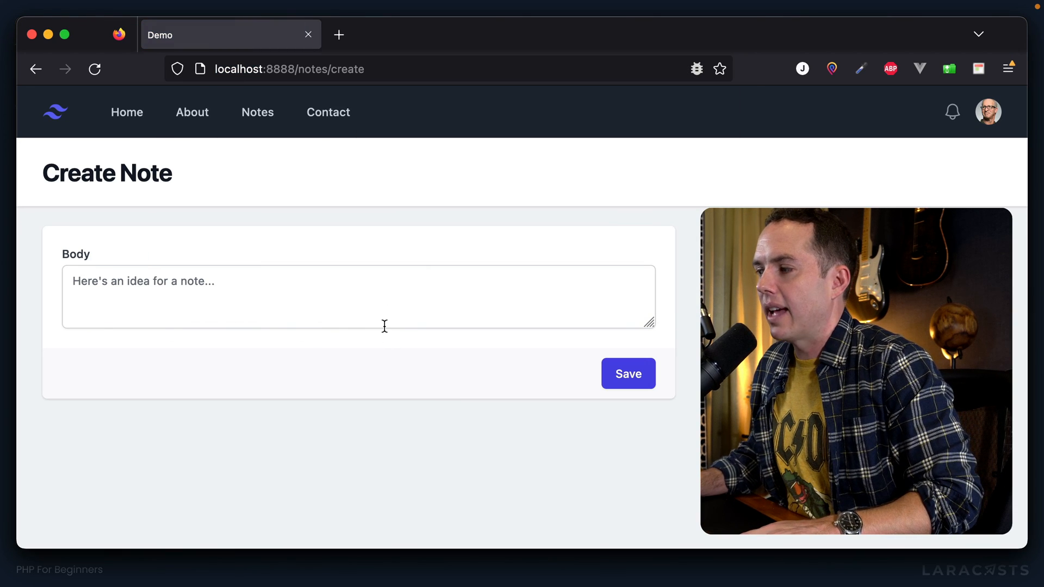
- Enter a long run of 'dsa' characters in Body and submit the form
type("dsa")
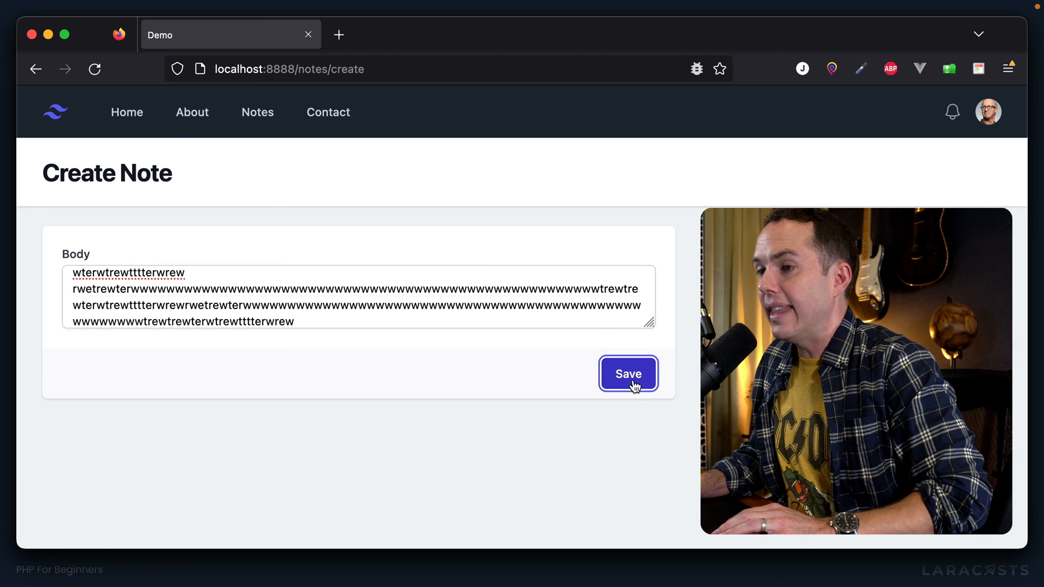
left_click(627, 373)
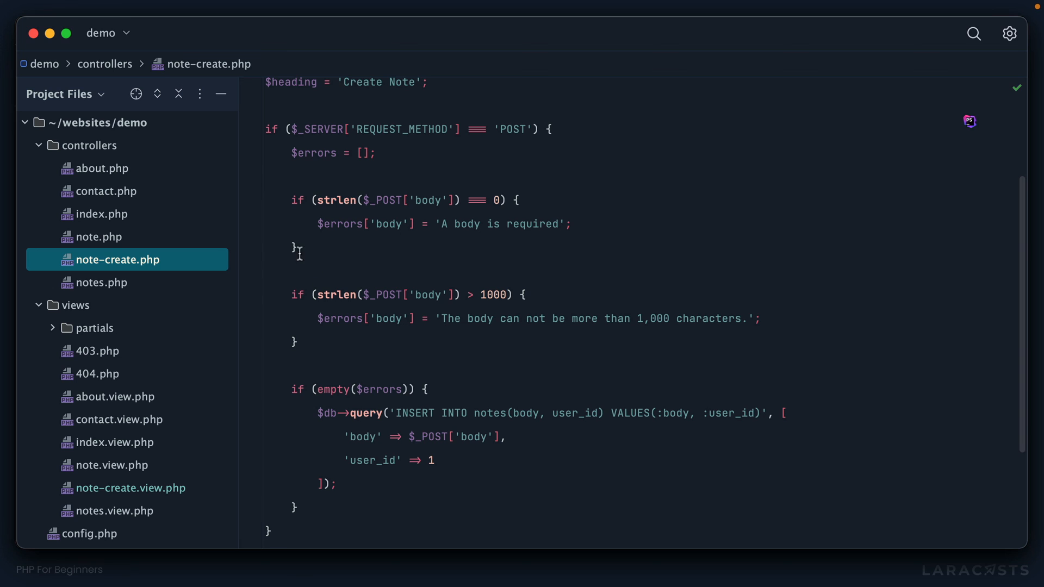
left_click_drag(293, 199, 293, 342)
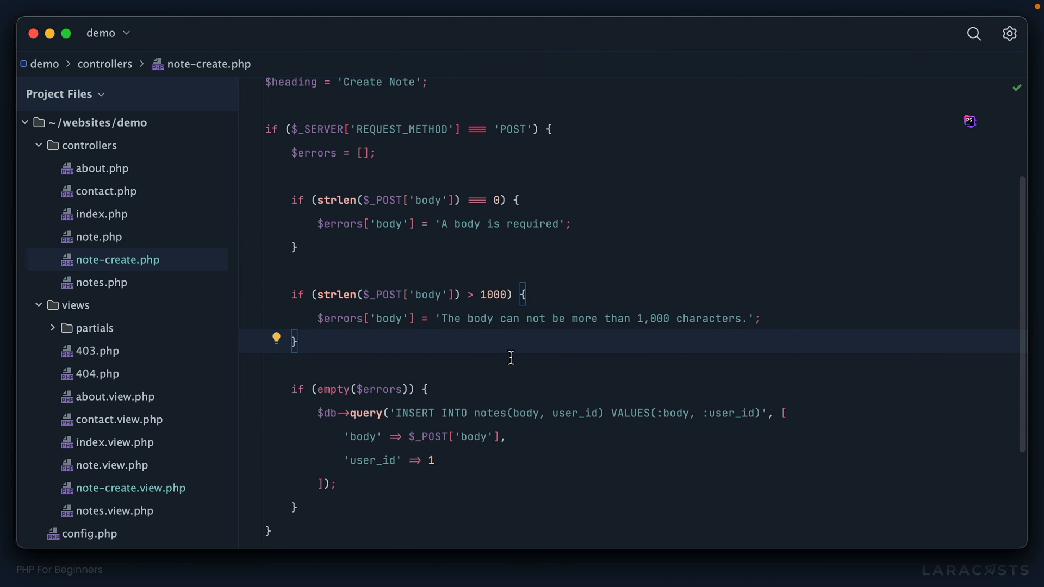
mouse_move(511, 314)
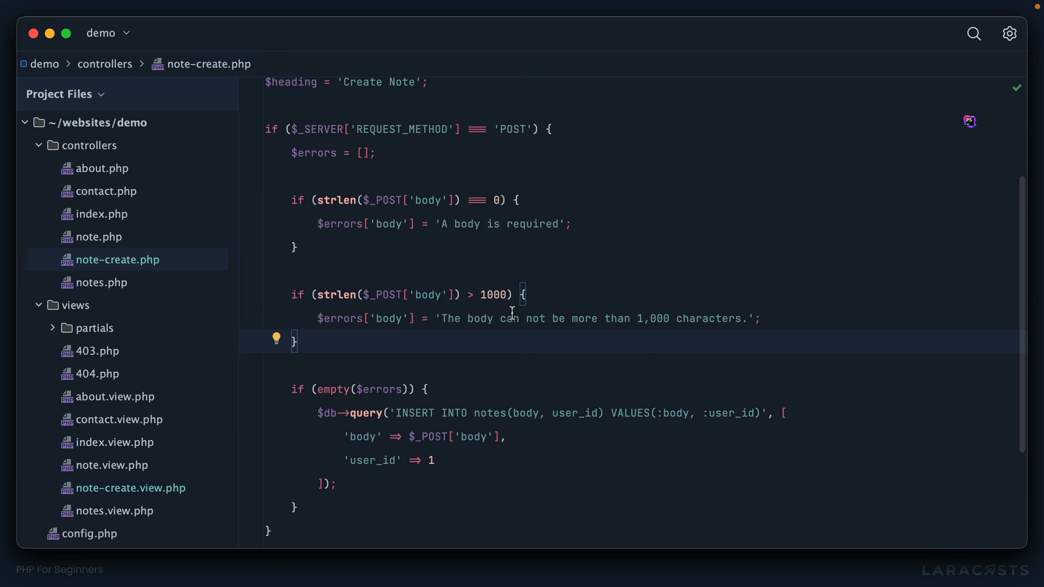